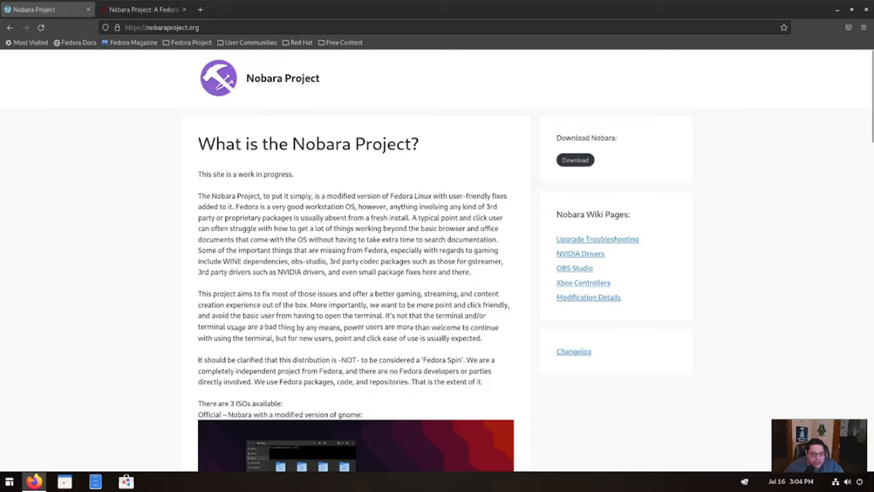
Open the Appearance page in GNOME Settings
scroll(down, 3)
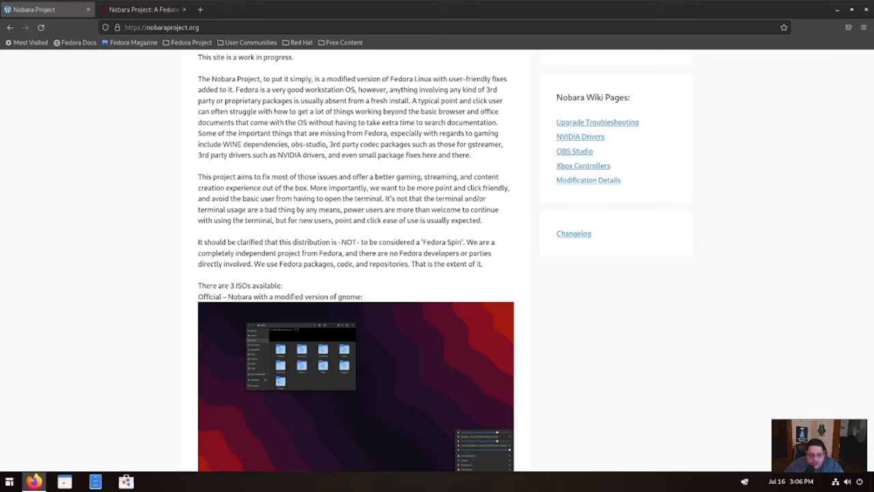
scroll(down, 3)
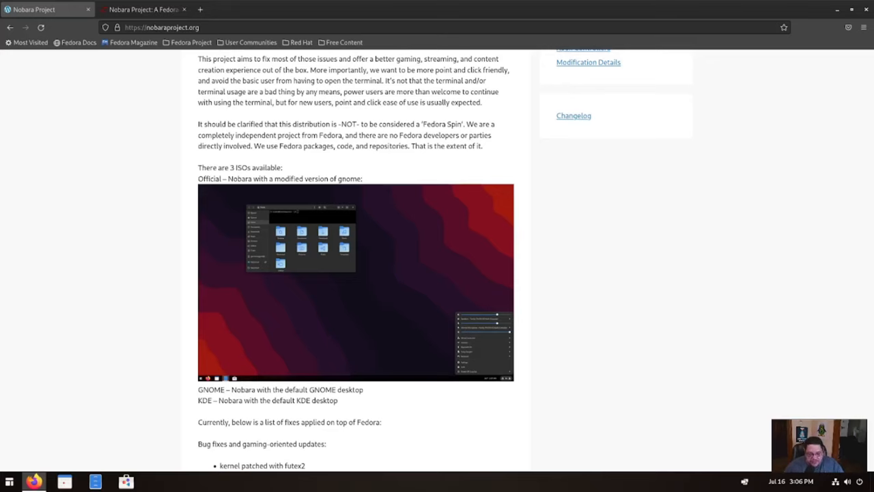
scroll(down, 3)
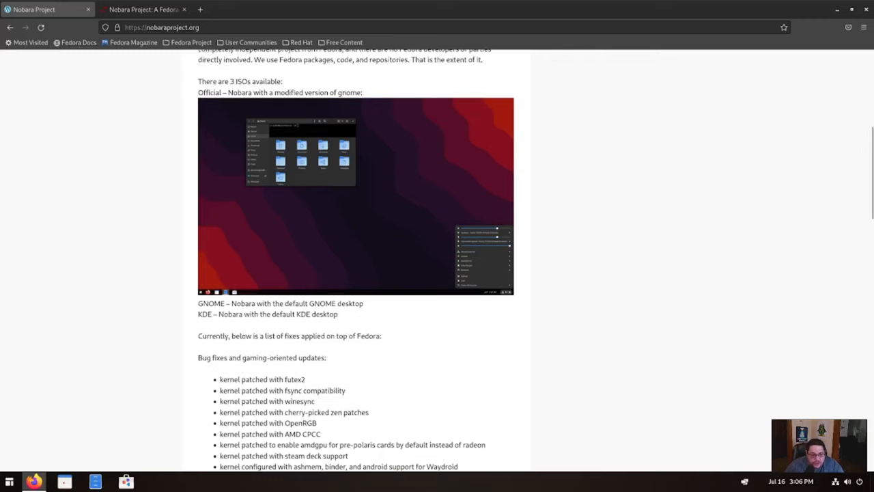
scroll(up, 3)
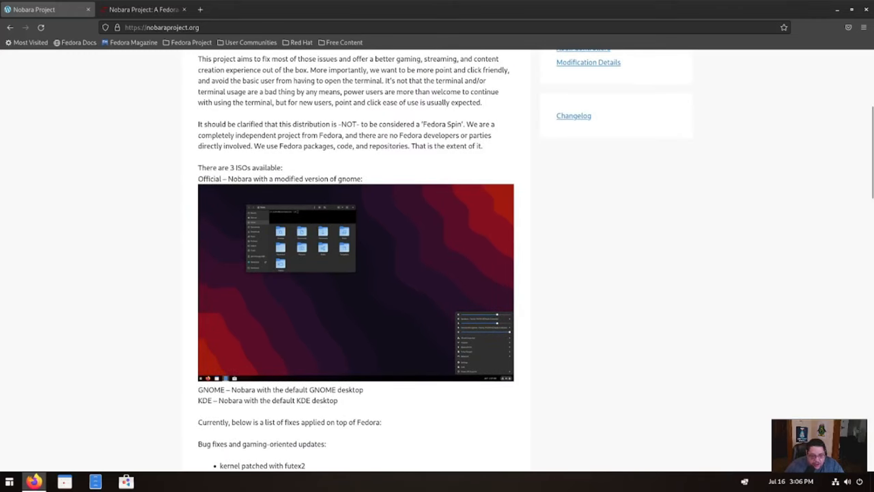
scroll(down, 3)
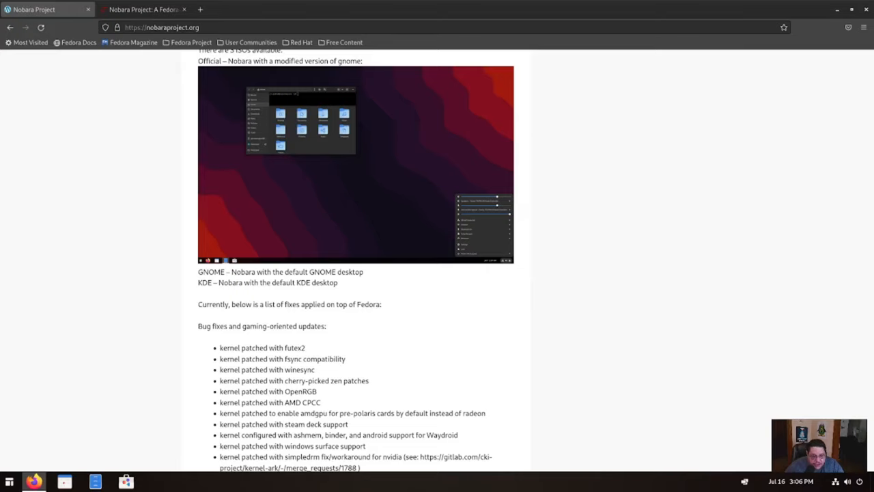
scroll(down, 3)
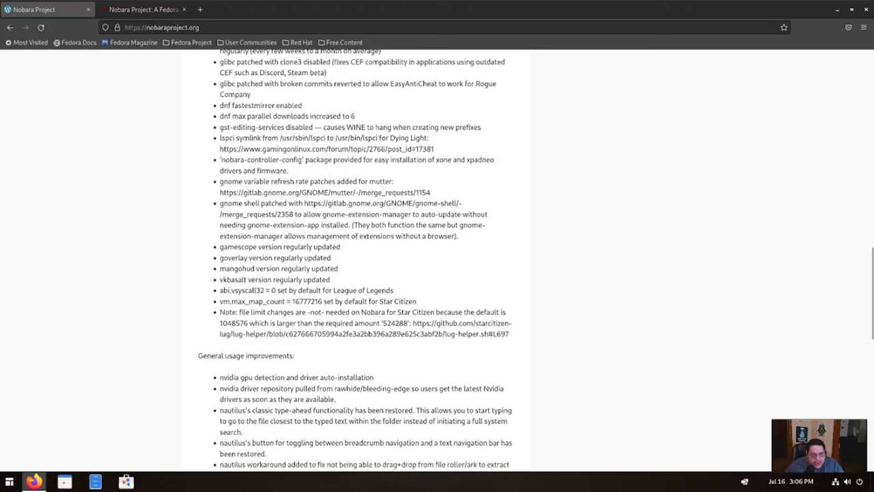
scroll(up, 3)
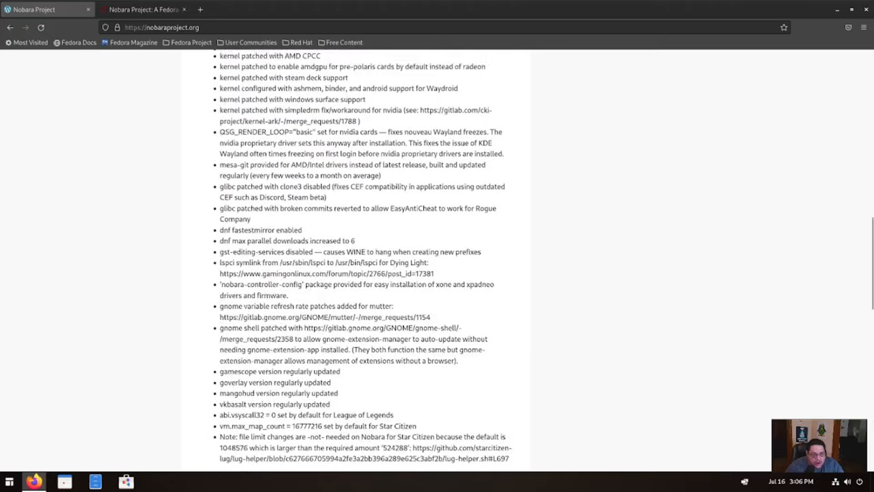
scroll(down, 3)
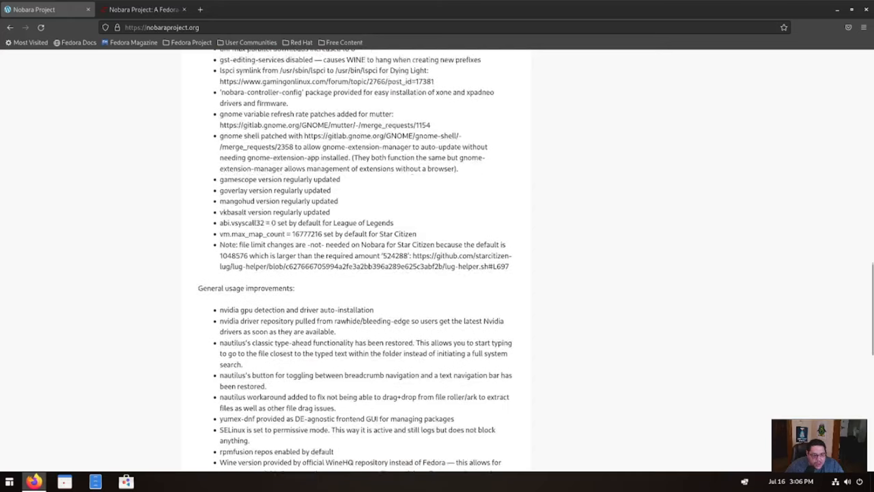
scroll(down, 3)
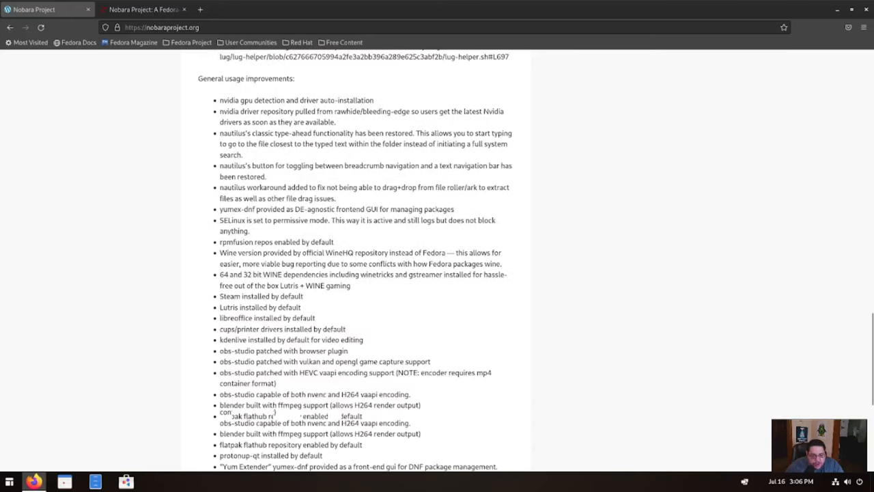
scroll(down, 3)
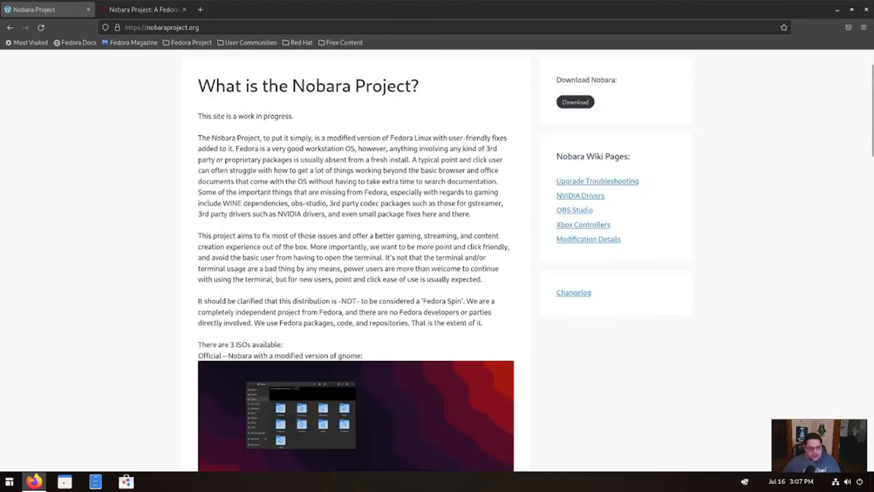
scroll(up, 3)
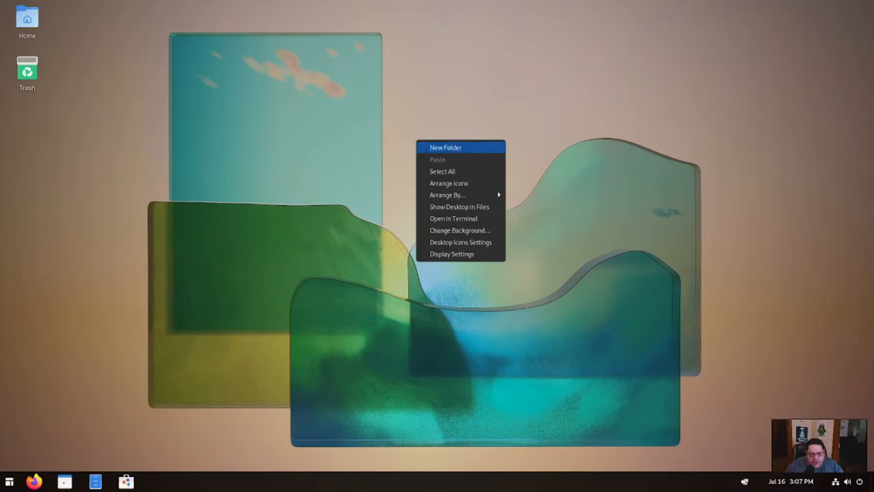
mouse_move(447, 194)
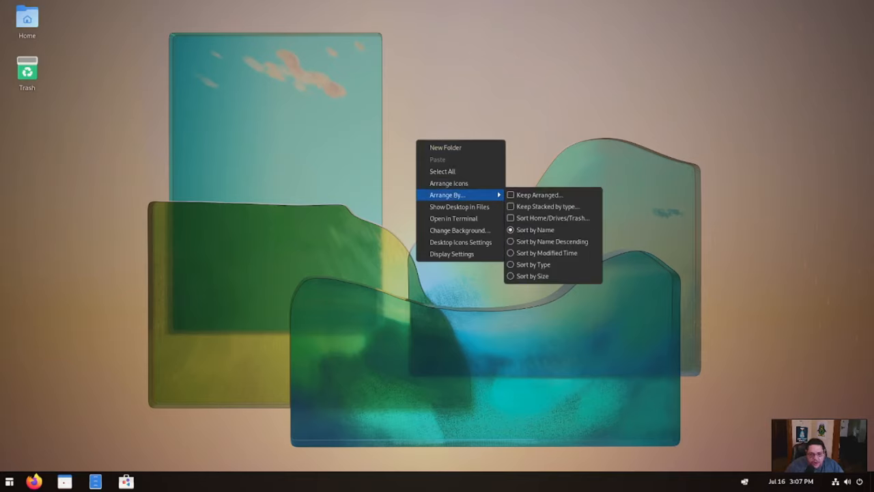
mouse_move(461, 230)
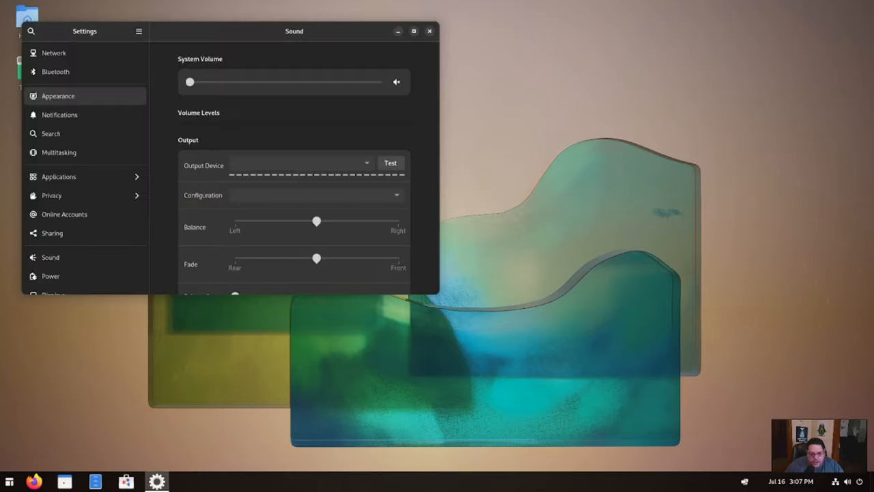
click(58, 95)
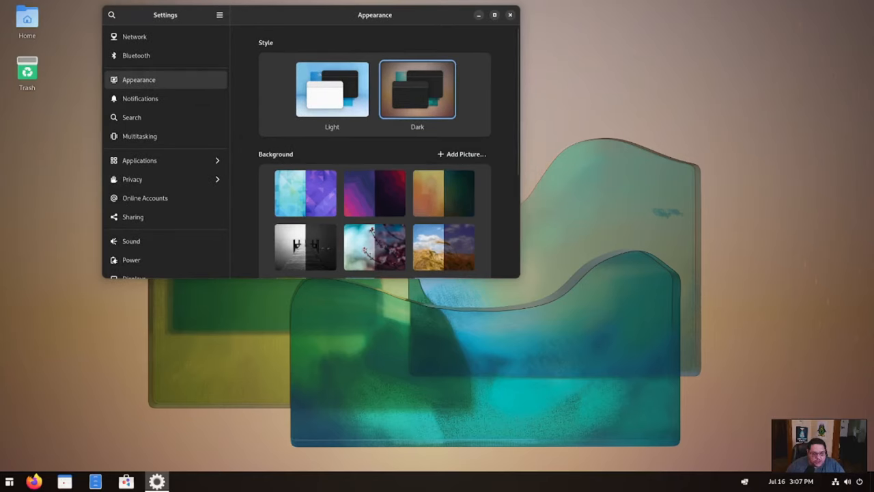
Try the pier photo, orange-and-green painting and blue glass wallpapers, then restore the original glass-shapes wallpaper
click(305, 246)
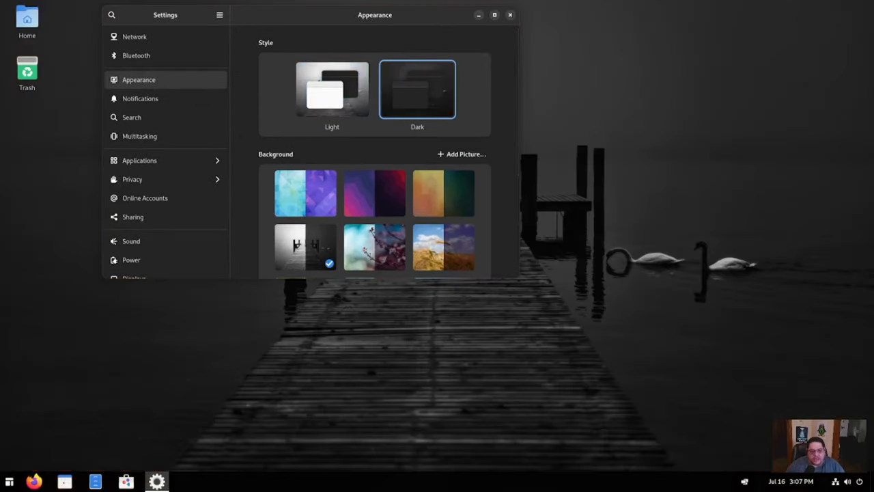
scroll(down, 3)
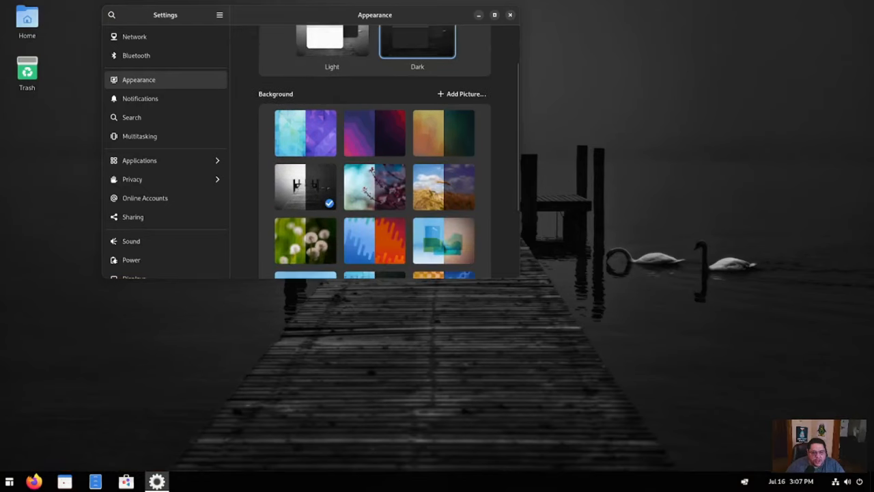
click(443, 132)
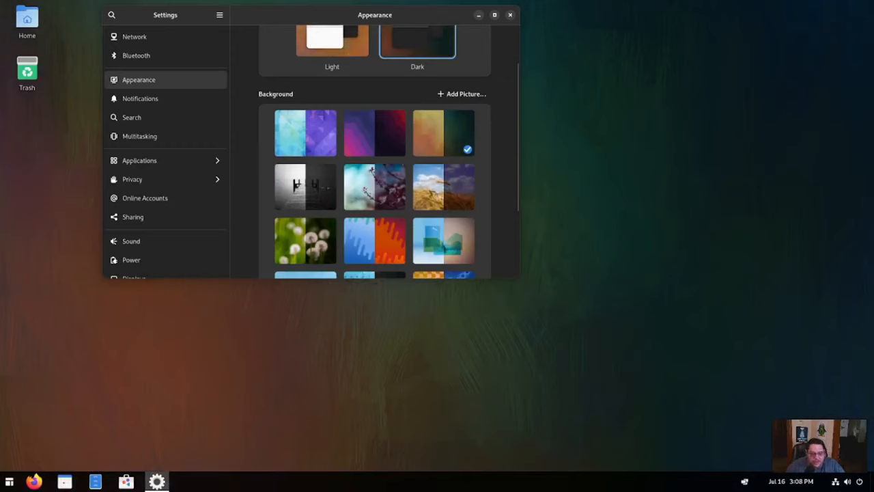
scroll(down, 3)
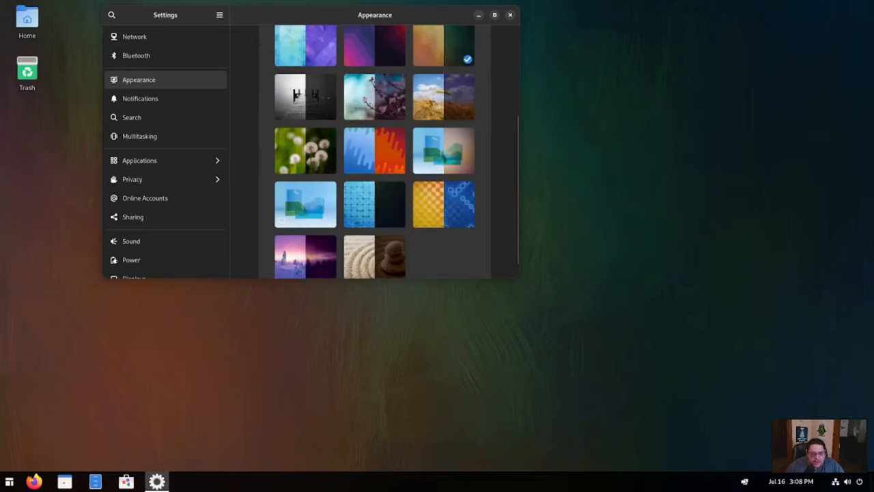
click(306, 204)
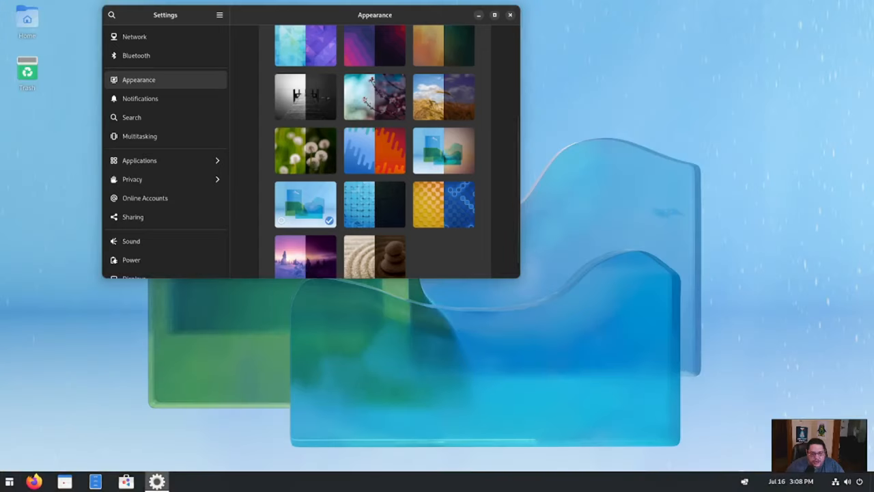
click(443, 149)
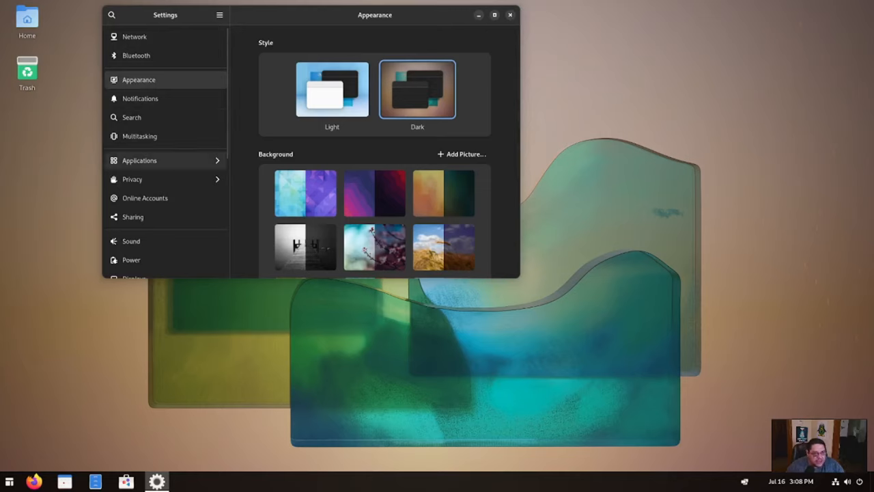
Browse the Applications and Online Accounts pages, ending on Sharing with the computer name
click(139, 160)
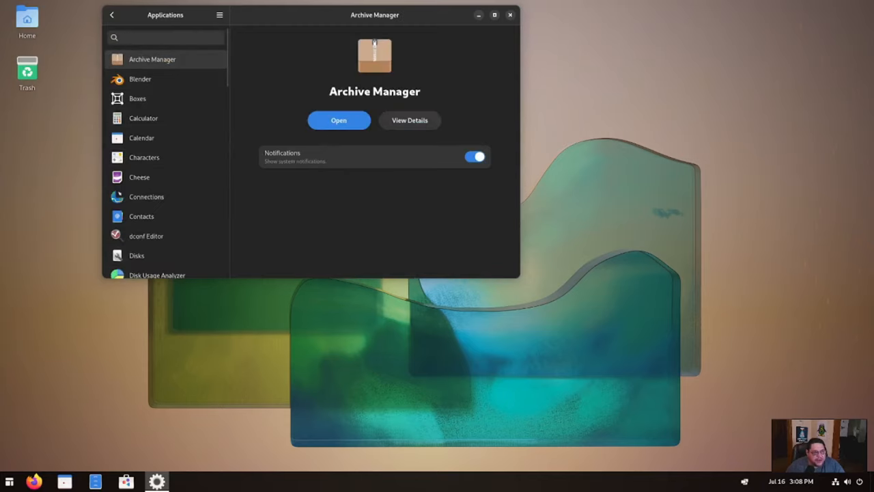
click(113, 15)
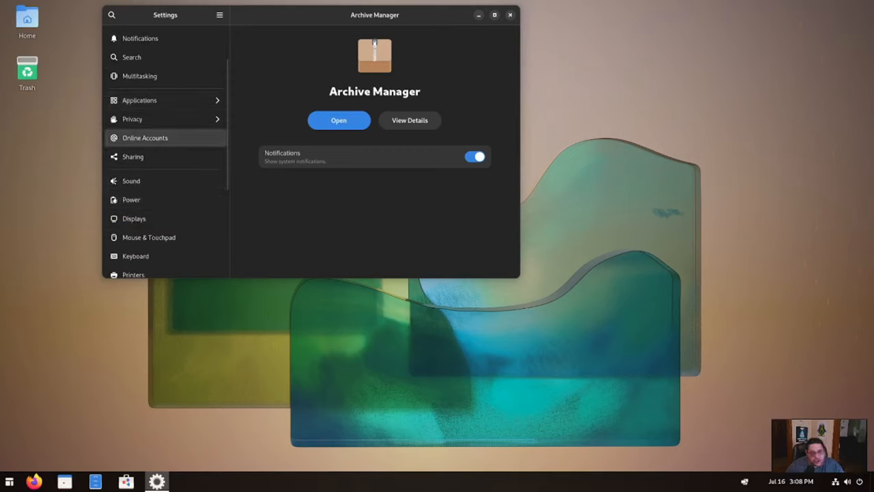
click(145, 137)
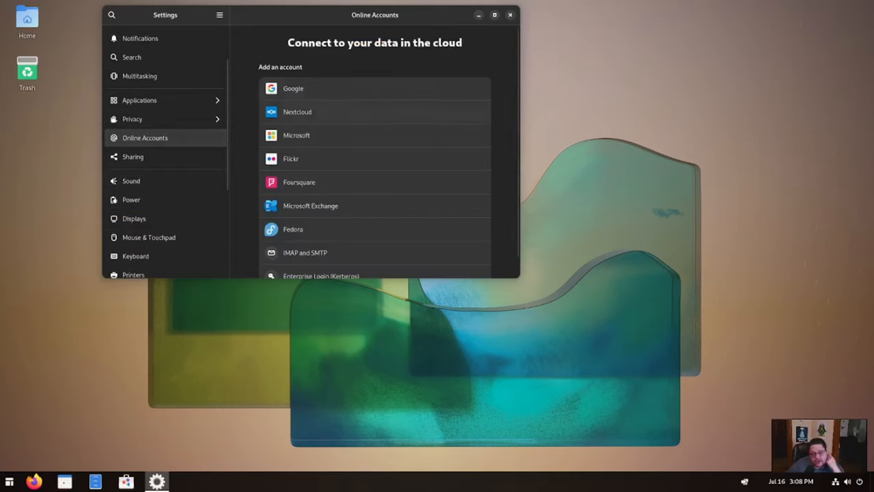
scroll(down, 3)
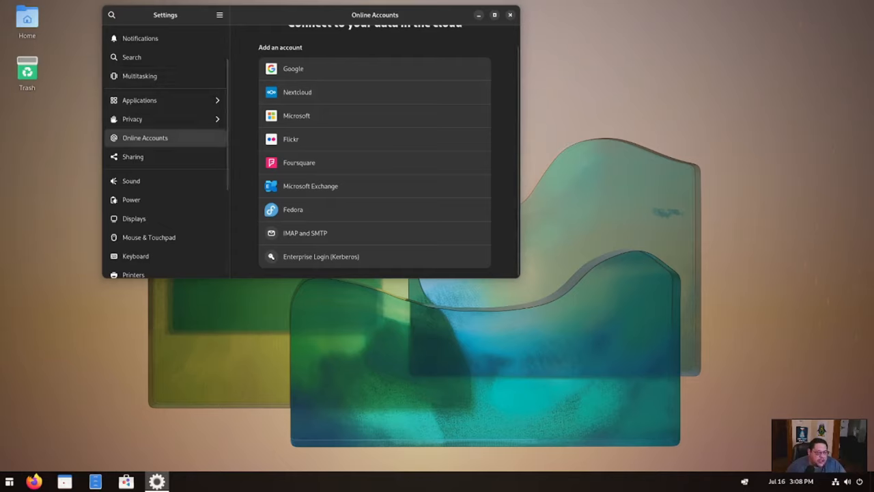
click(132, 156)
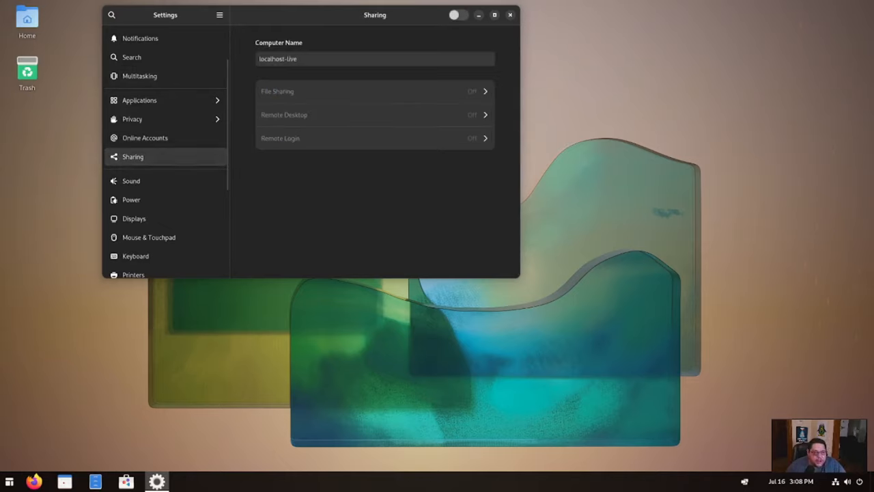
mouse_move(130, 200)
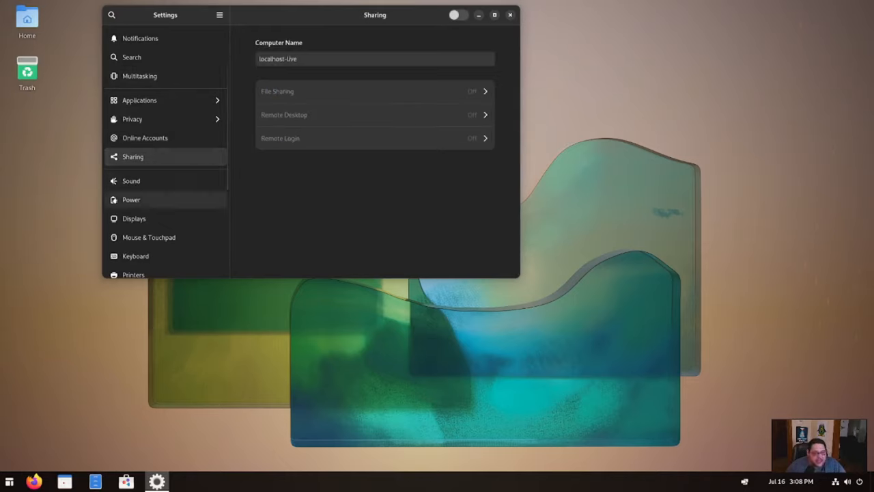
Show the Sound page with output and input devices and system volume
click(130, 181)
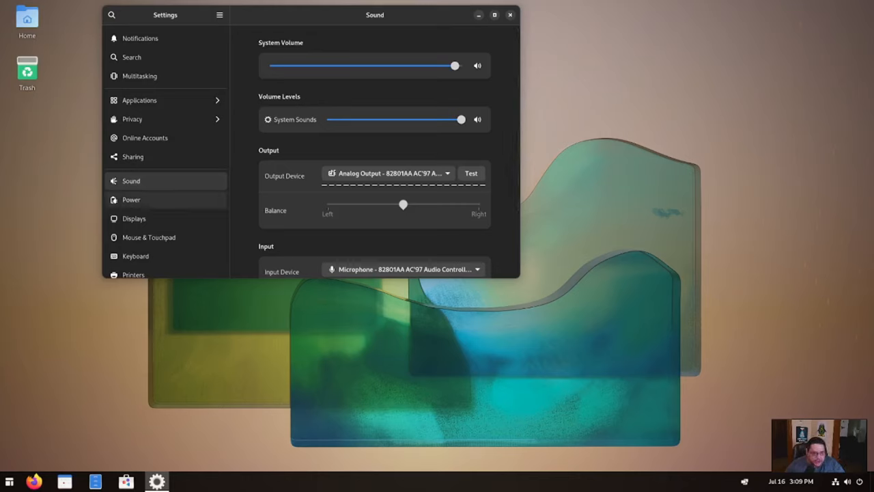
Load youtube.com in Firefox and search for 'the linux tube'
click(510, 15)
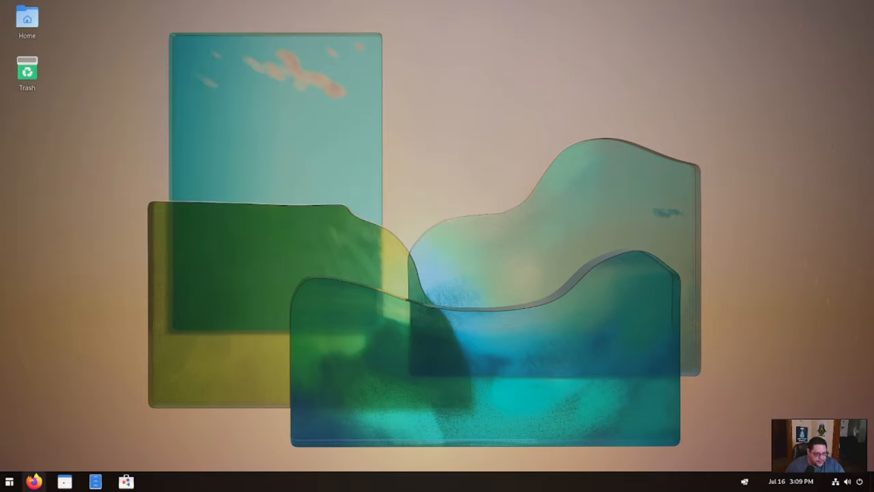
text(youtube.com/)
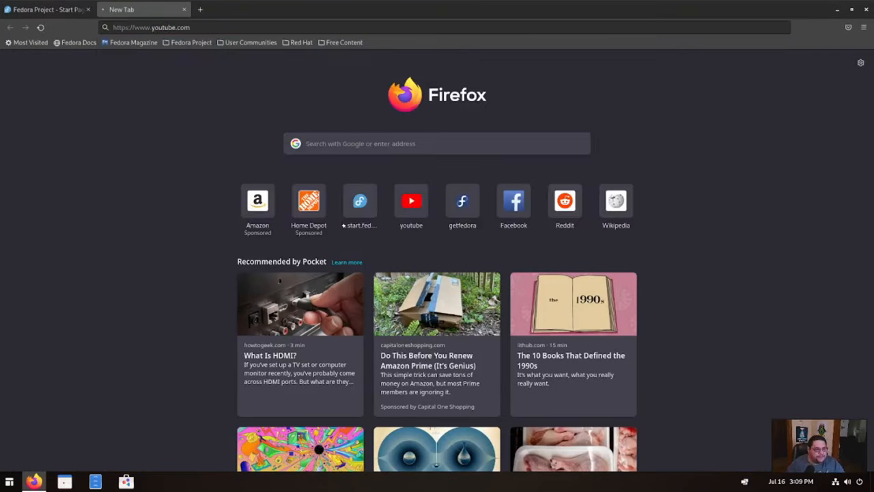
click(411, 200)
text(the linux tube)
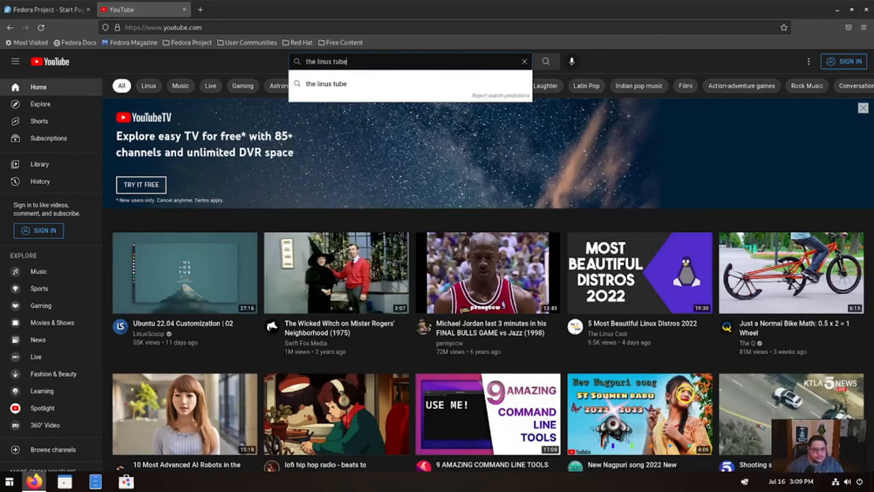
click(546, 61)
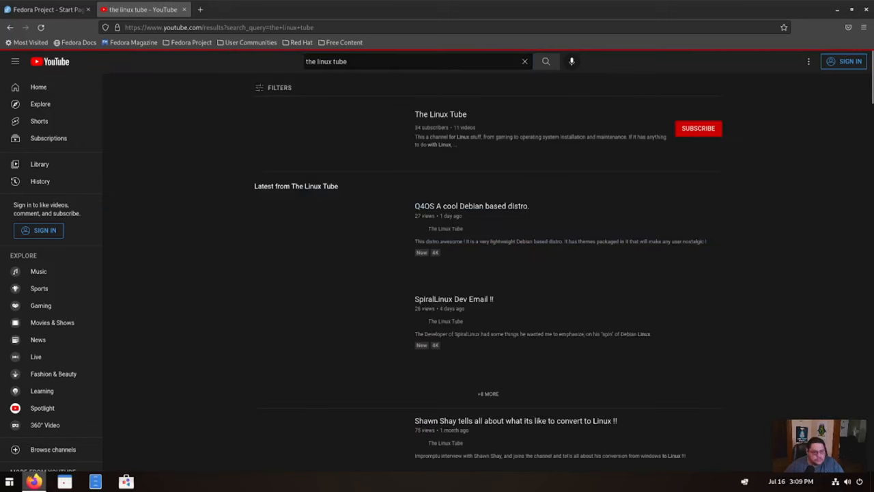
Play The Linux Tube's 'Q4OS A cool Debian based distro.' video
click(473, 206)
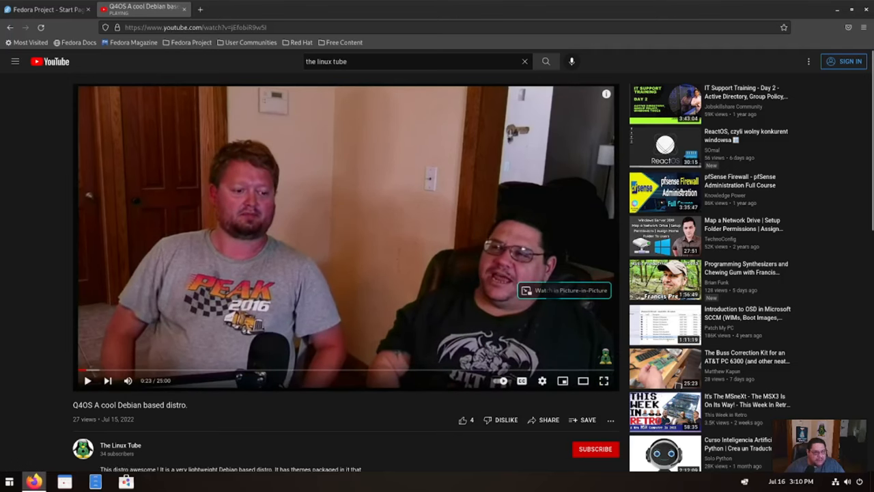
click(41, 11)
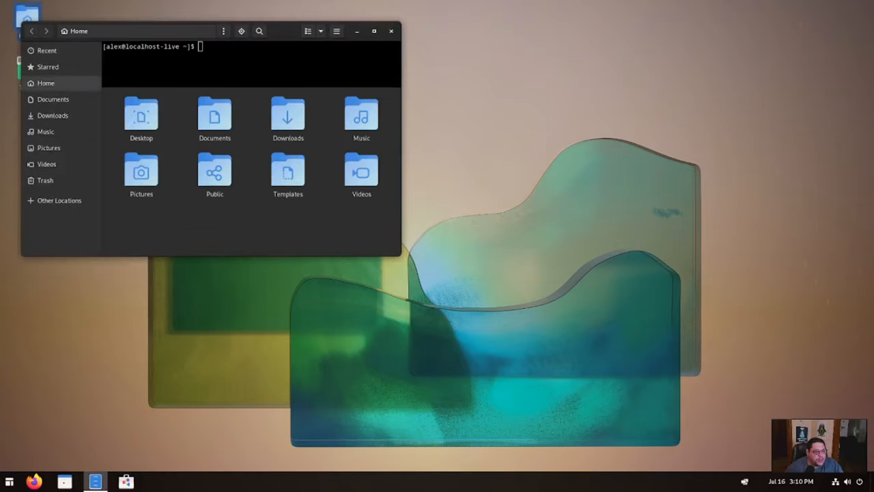
View the Home folder and embedded terminal in Files, then close the window
drag(79, 31, 240, 41)
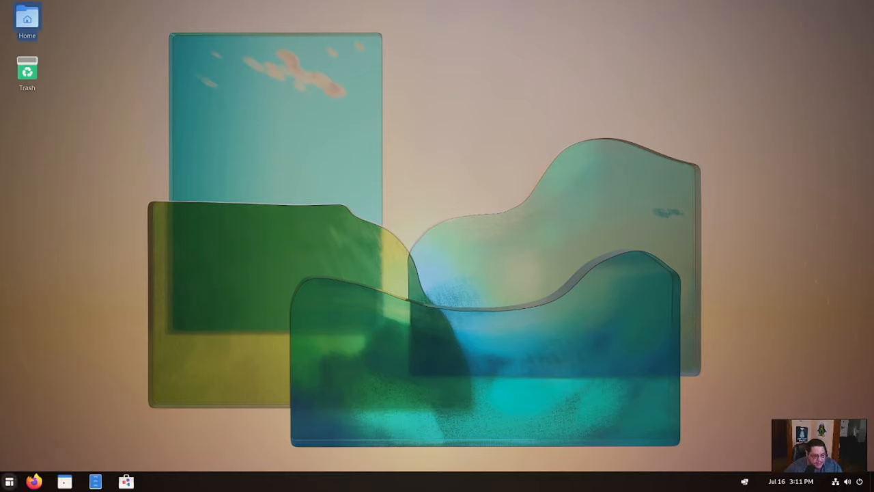
mouse_move(33, 479)
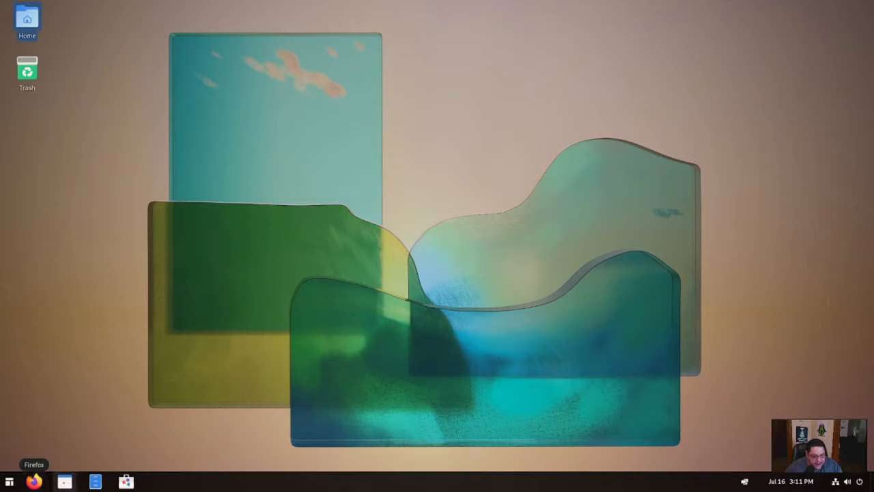
mouse_move(93, 481)
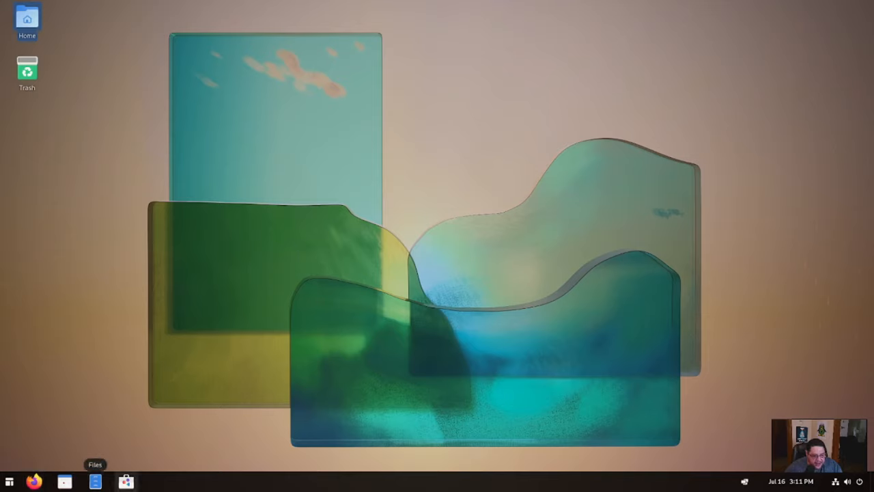
mouse_move(126, 482)
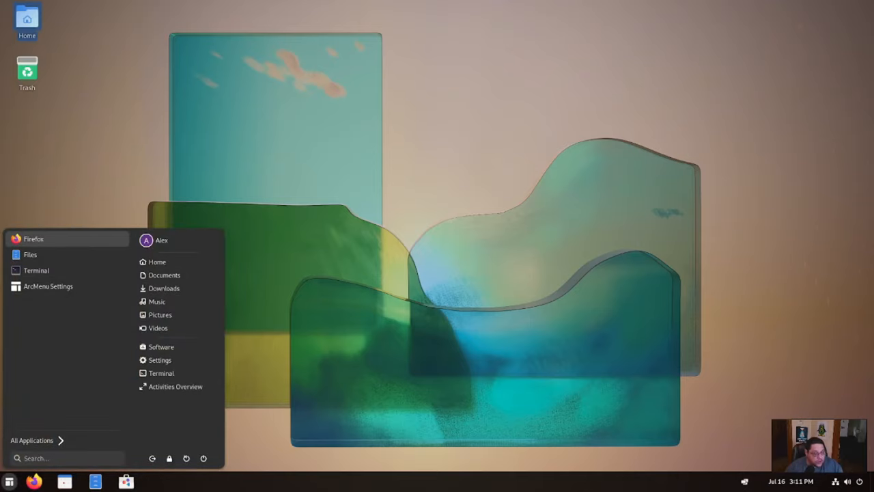
mouse_move(31, 254)
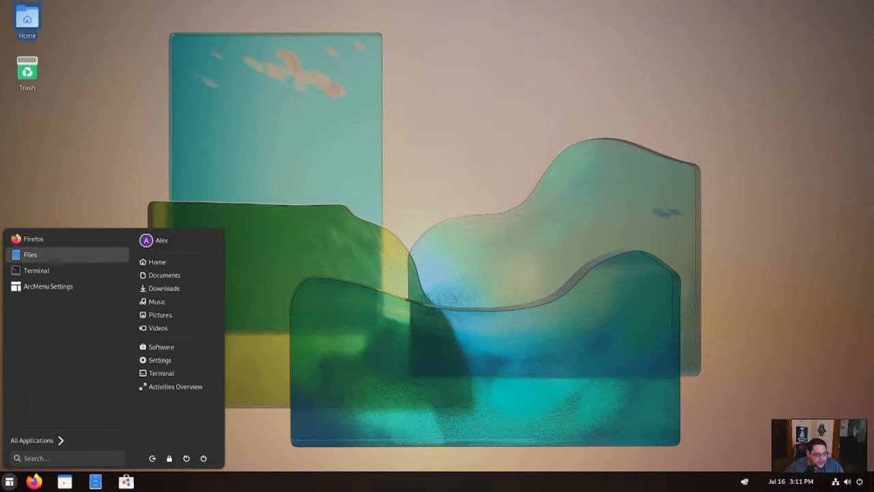
mouse_move(48, 285)
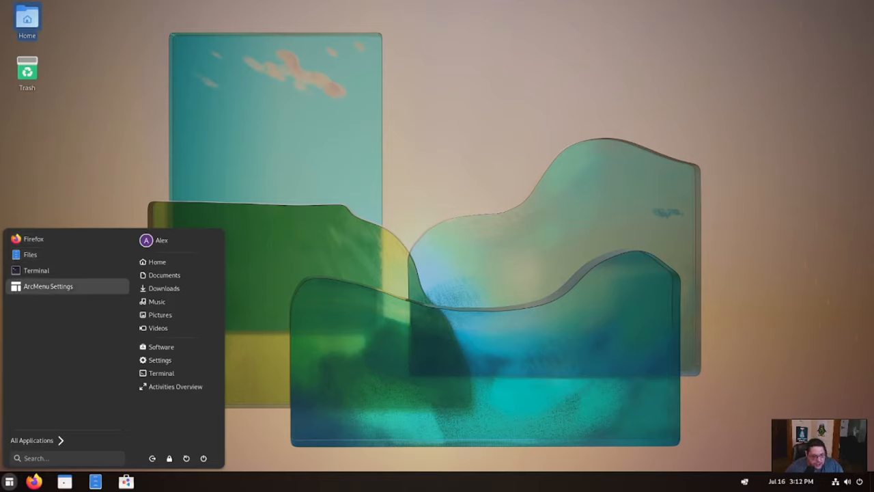
Launch ArcMenu Settings and go to its Layouts page
click(48, 285)
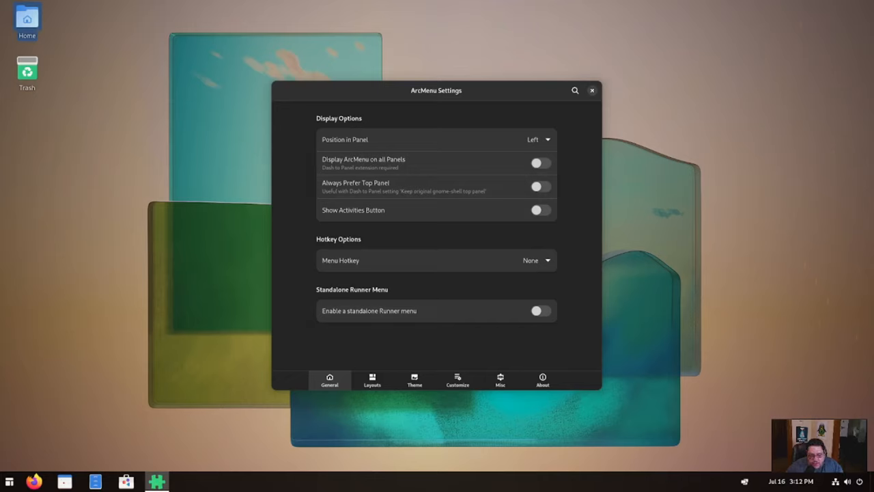
click(373, 380)
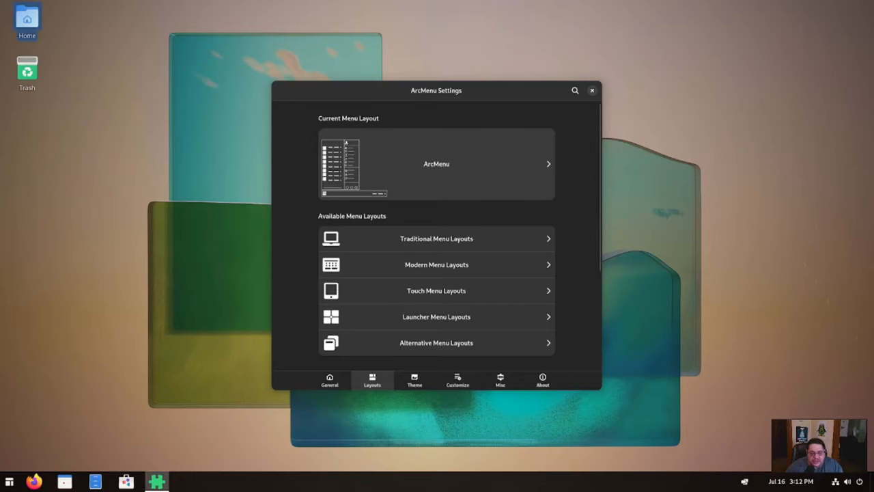
Check the current layout tweaks, then view Traditional Menu Layouts (ArcMenu, Brisk, Whisker, Mint, Budgie)
click(436, 164)
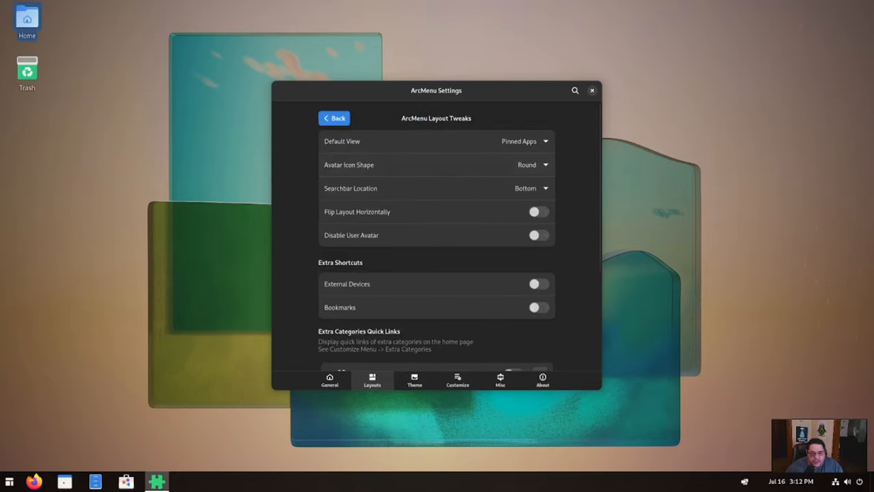
scroll(down, 3)
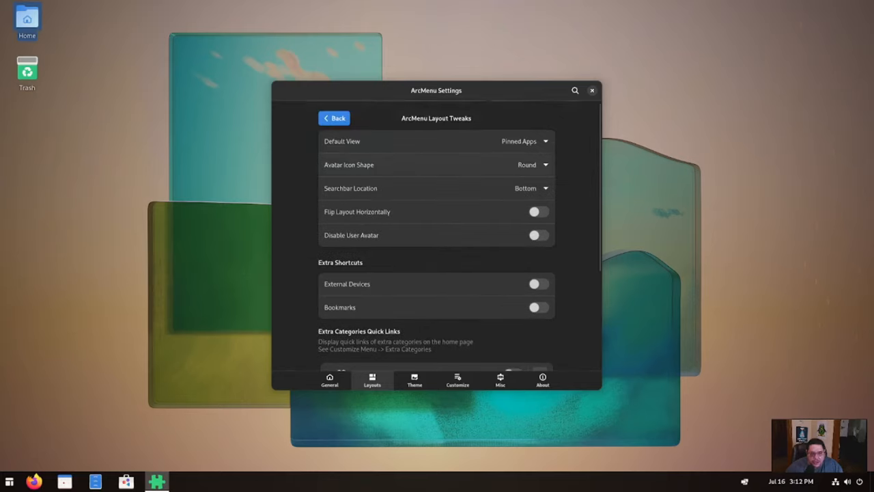
click(334, 117)
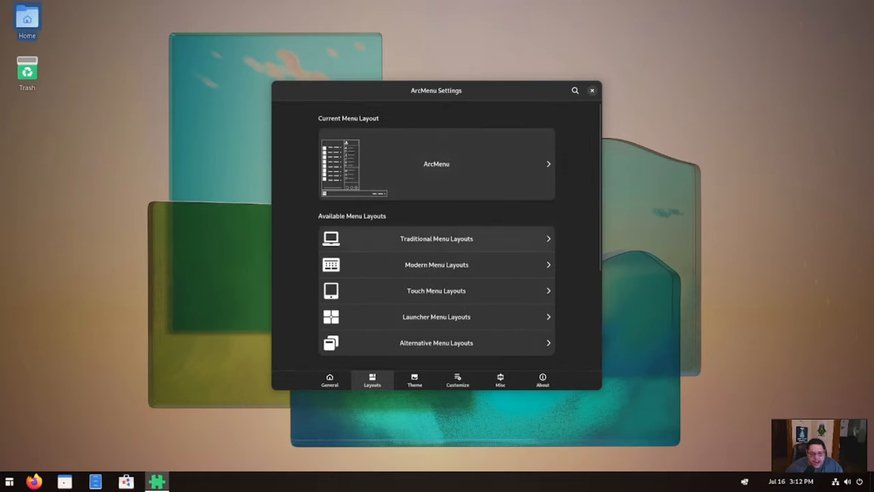
scroll(down, 3)
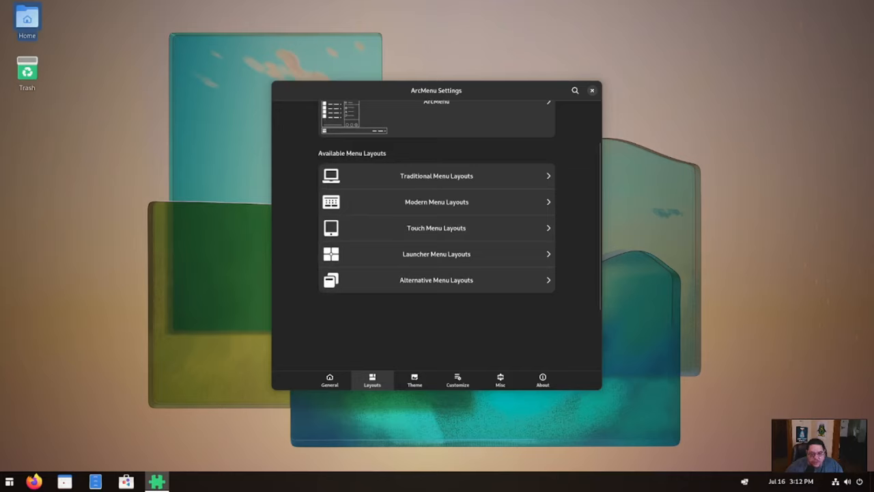
click(435, 176)
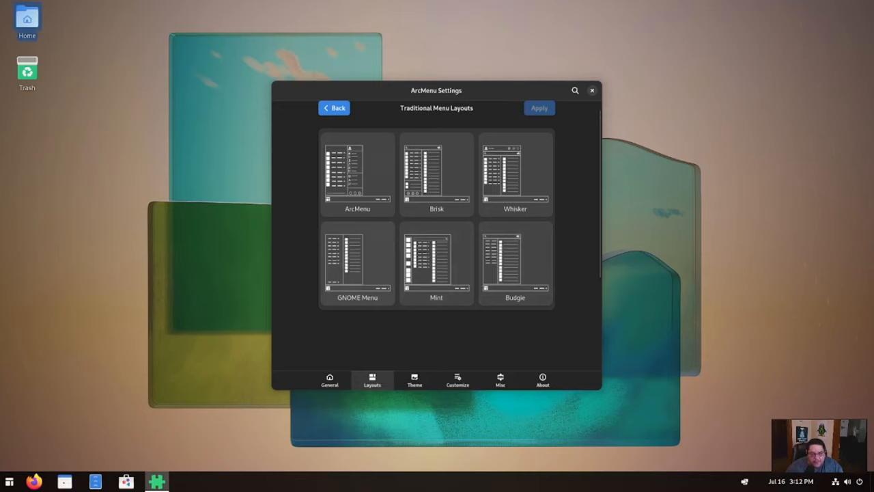
View the Modern, Touch, Launcher and Alternative layout collections, returning to the overview each time
click(334, 108)
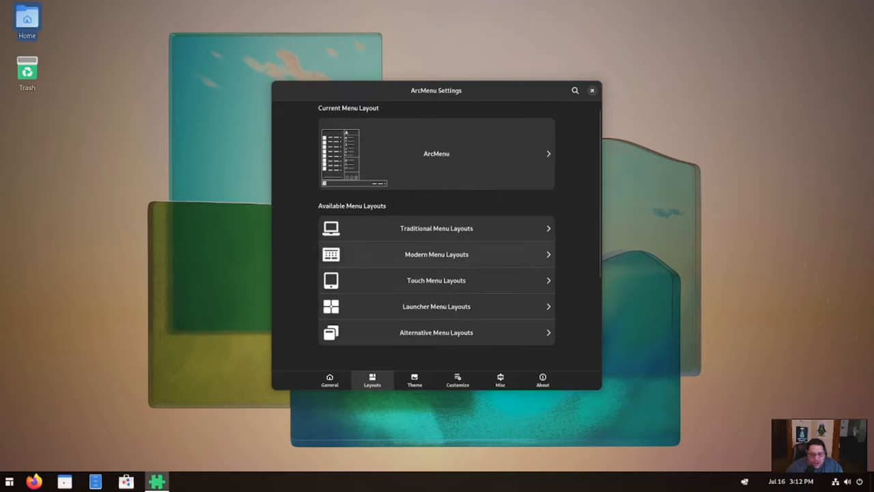
click(436, 254)
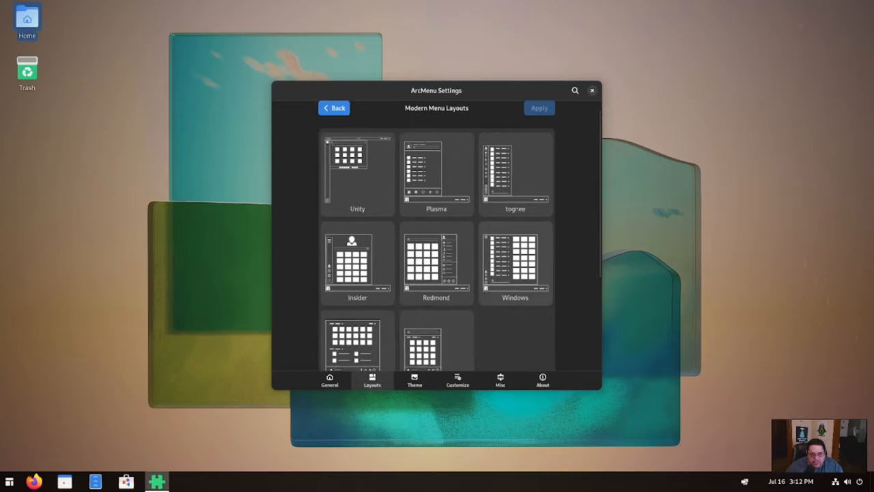
scroll(down, 3)
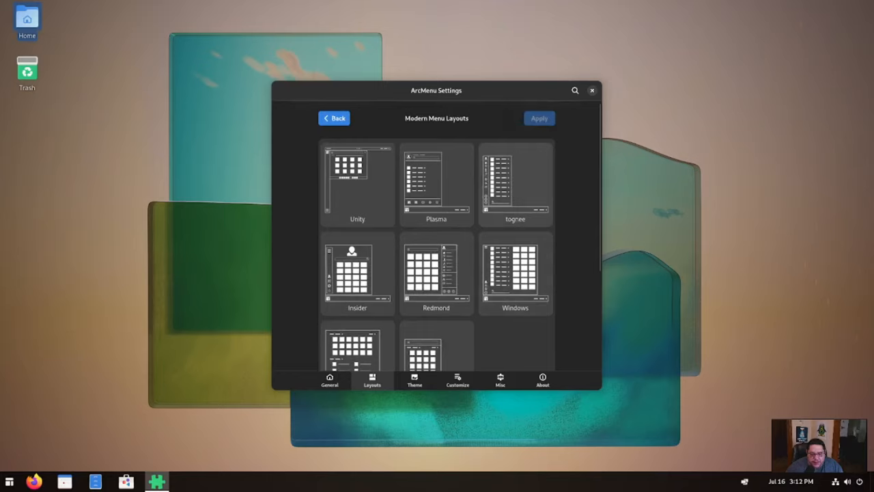
click(334, 118)
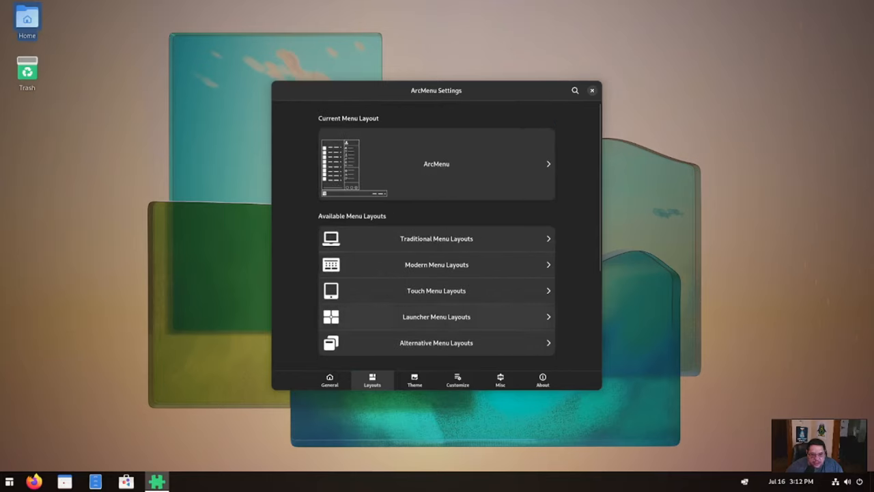
click(436, 291)
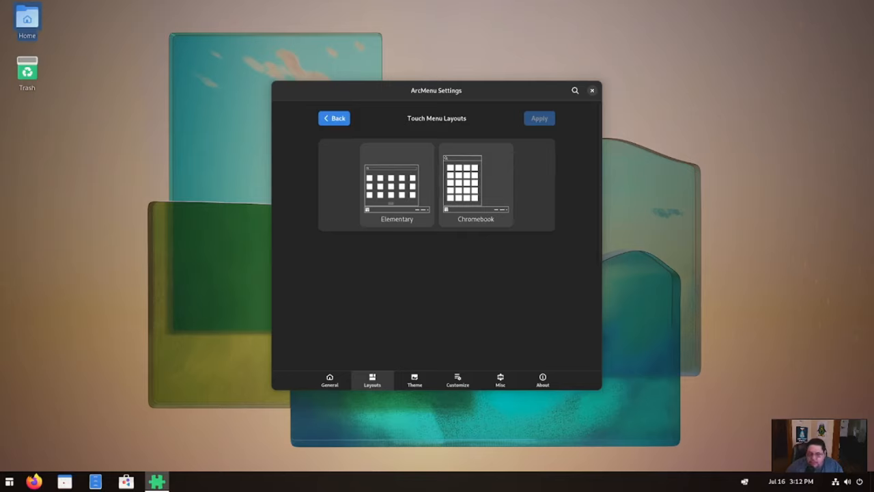
click(334, 117)
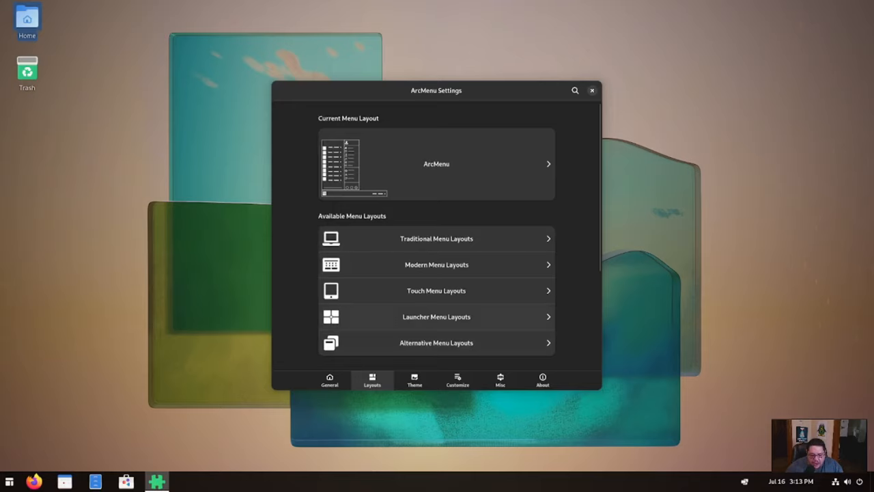
click(436, 317)
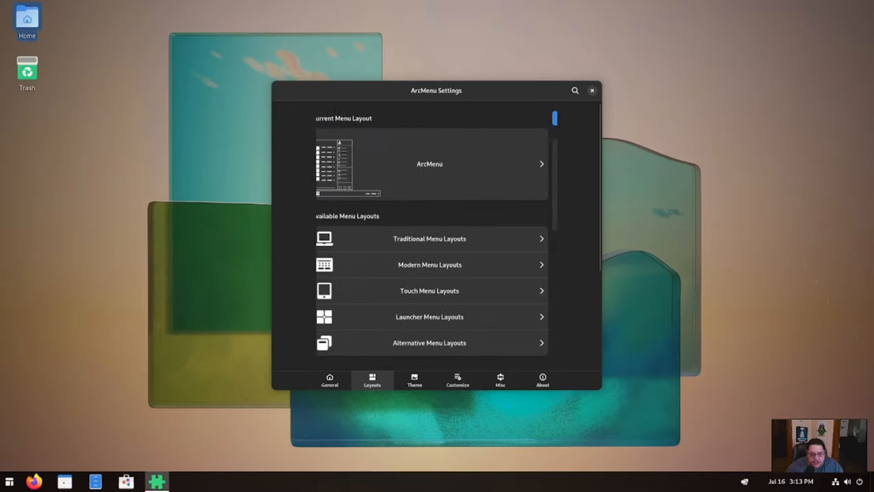
click(430, 342)
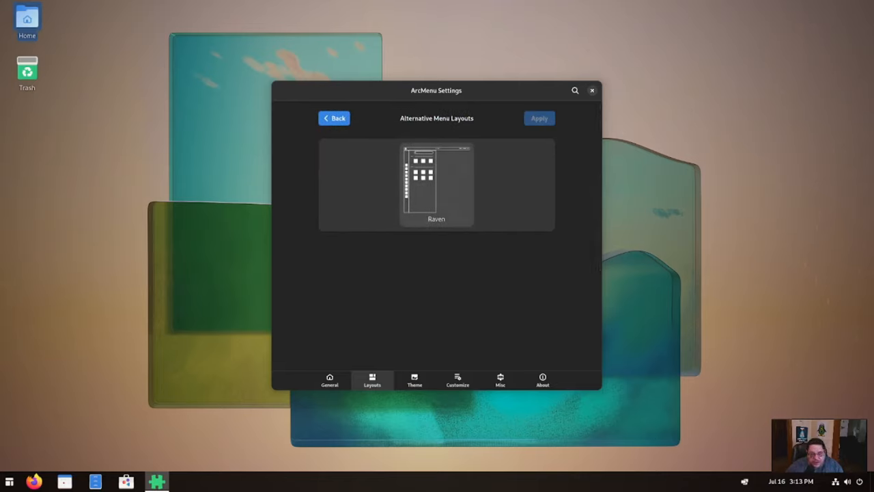
click(334, 117)
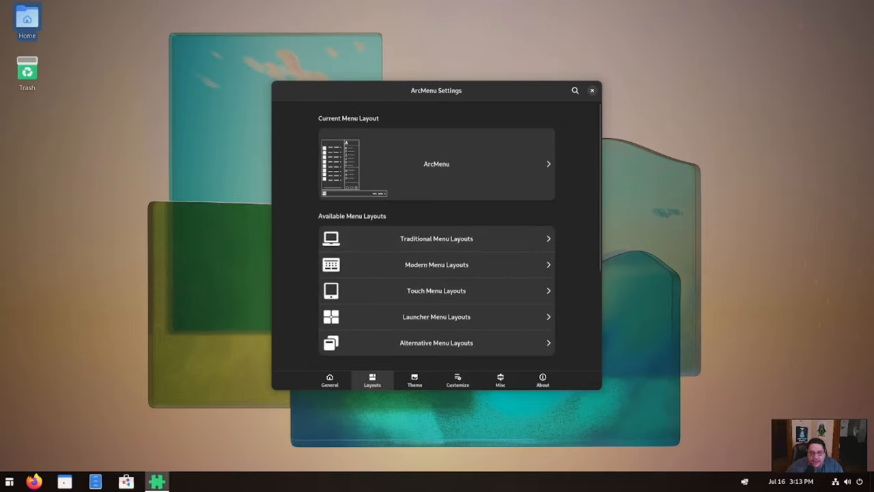
Close ArcMenu Settings, then open the app menu's All Applications category list
click(592, 90)
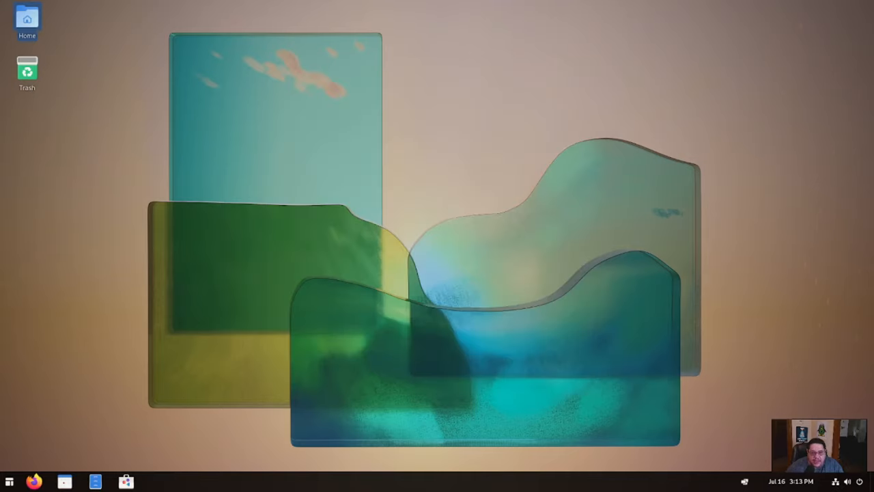
click(8, 480)
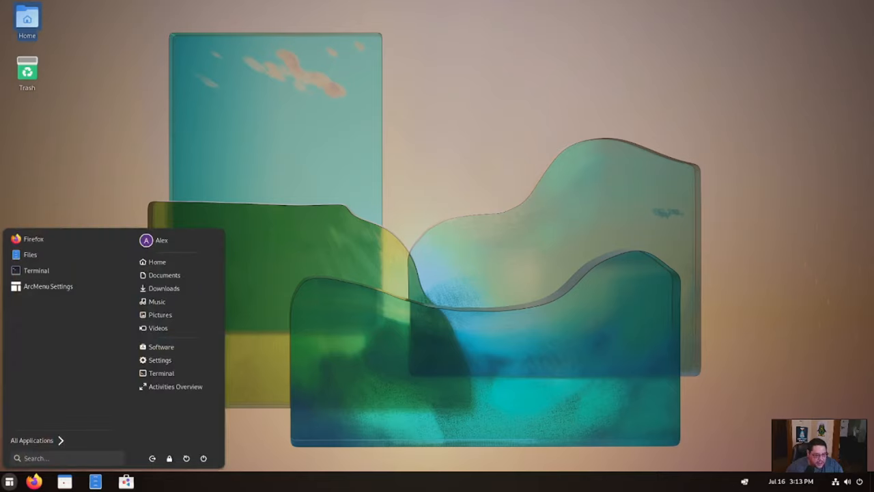
click(32, 440)
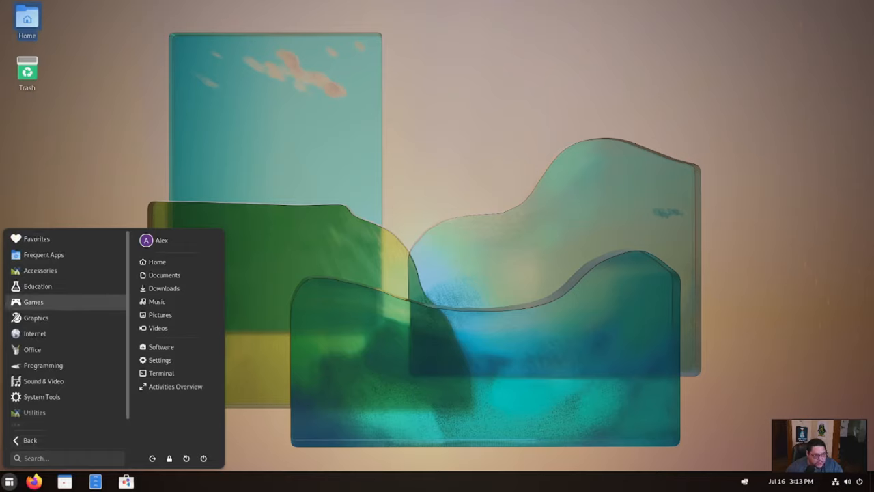
click(33, 302)
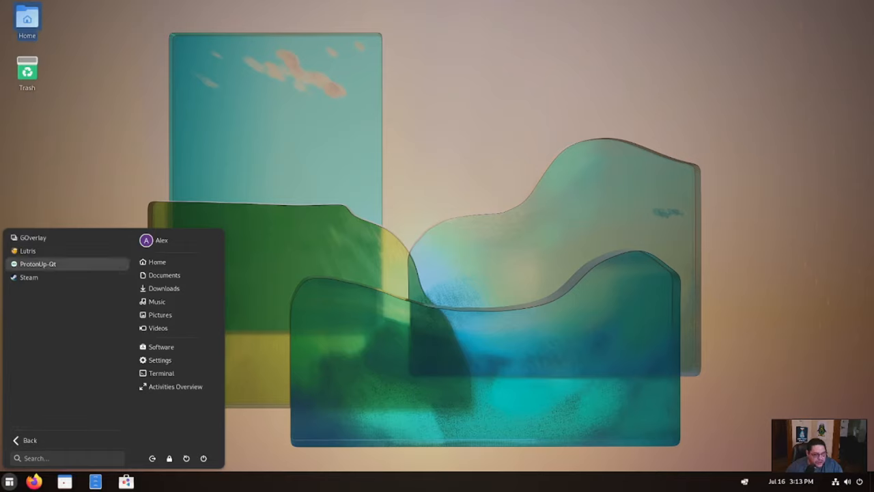
mouse_move(34, 237)
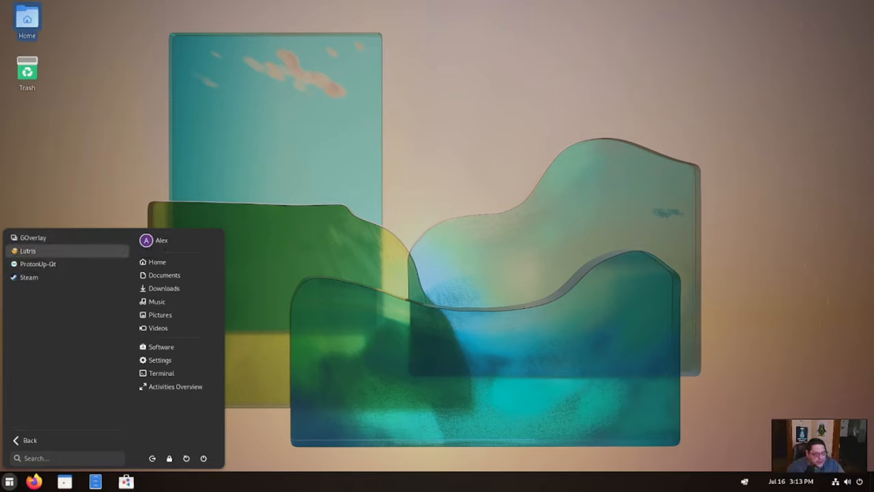
mouse_move(37, 264)
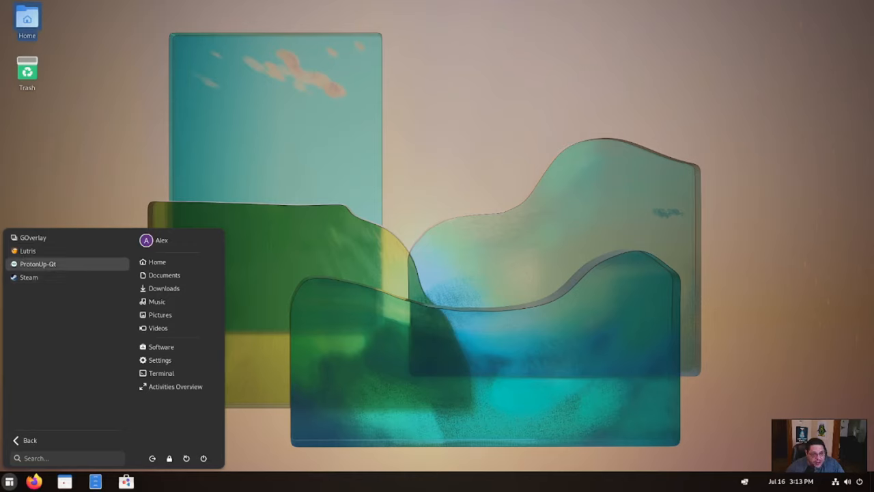
mouse_move(28, 278)
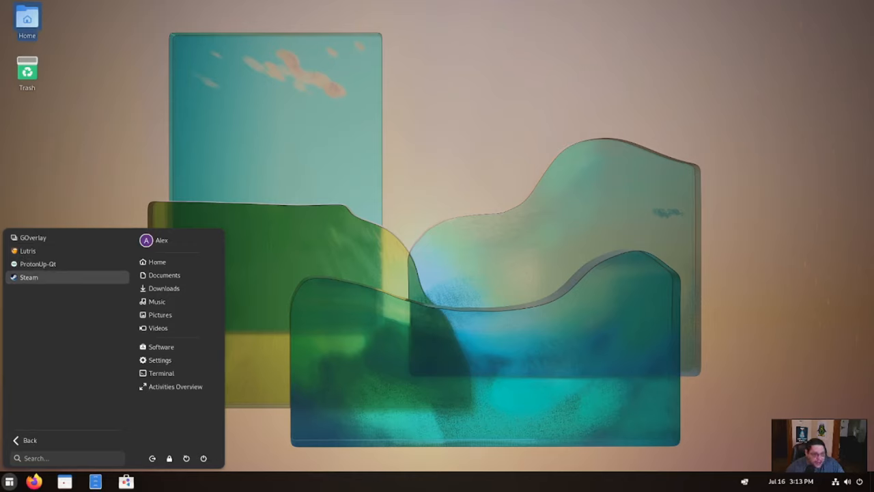
mouse_move(29, 277)
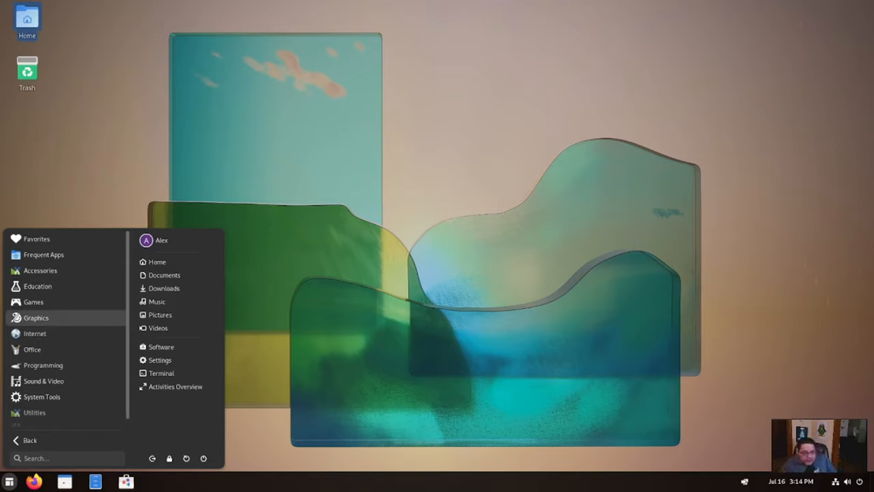
click(35, 317)
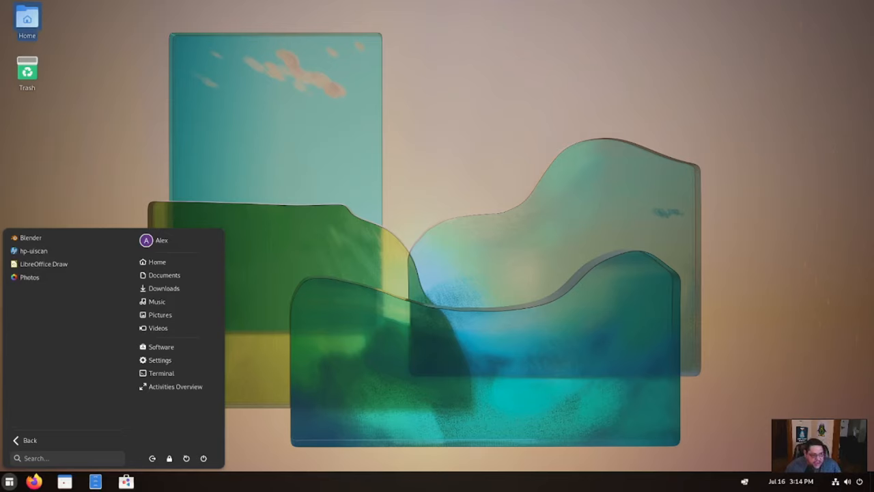
mouse_move(34, 250)
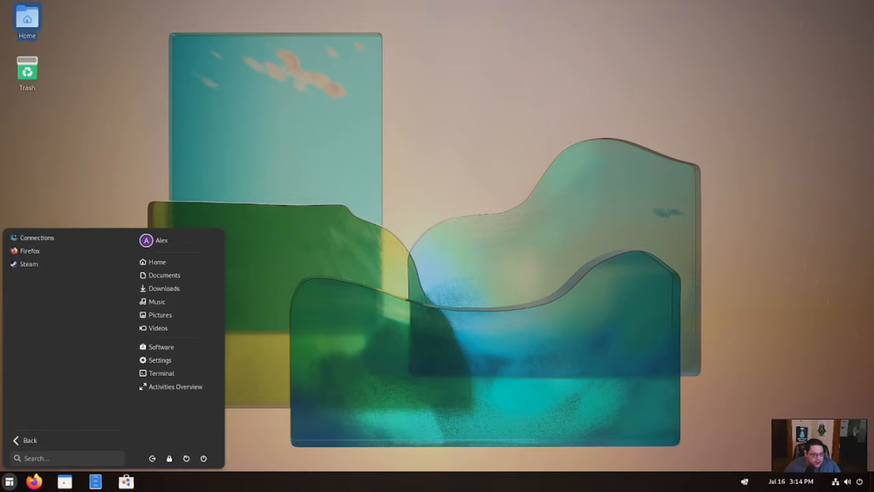
mouse_move(29, 263)
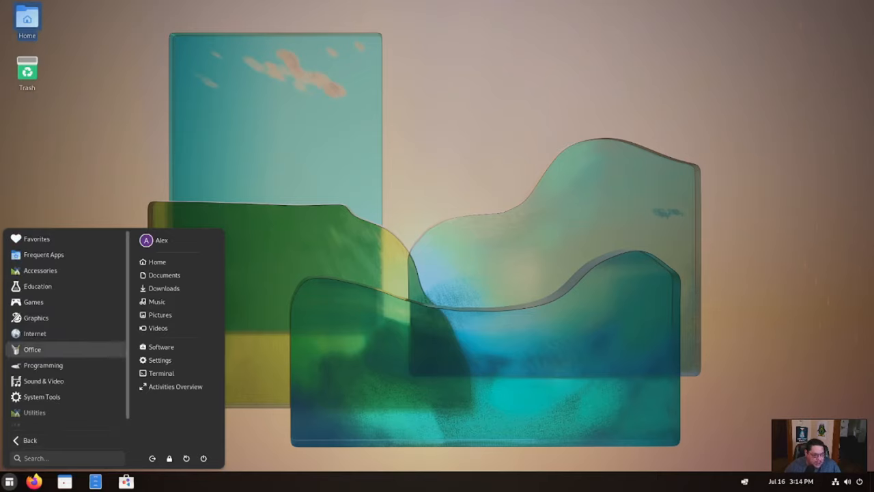
click(32, 349)
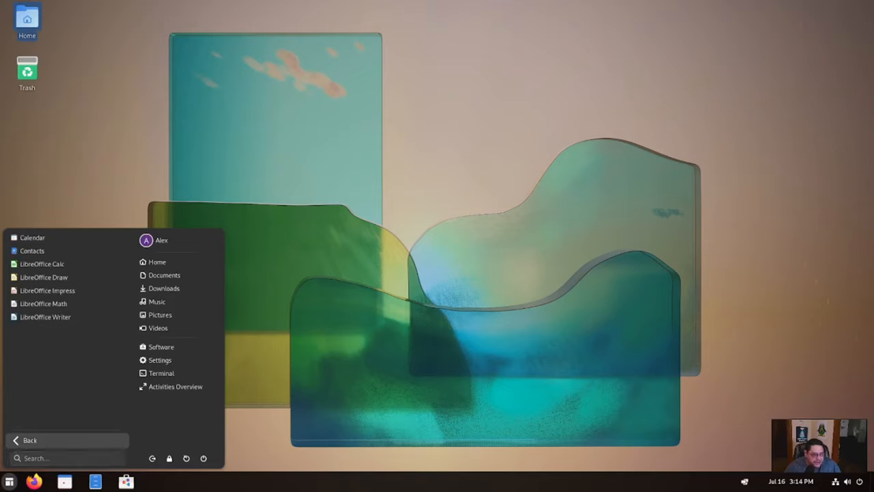
click(29, 440)
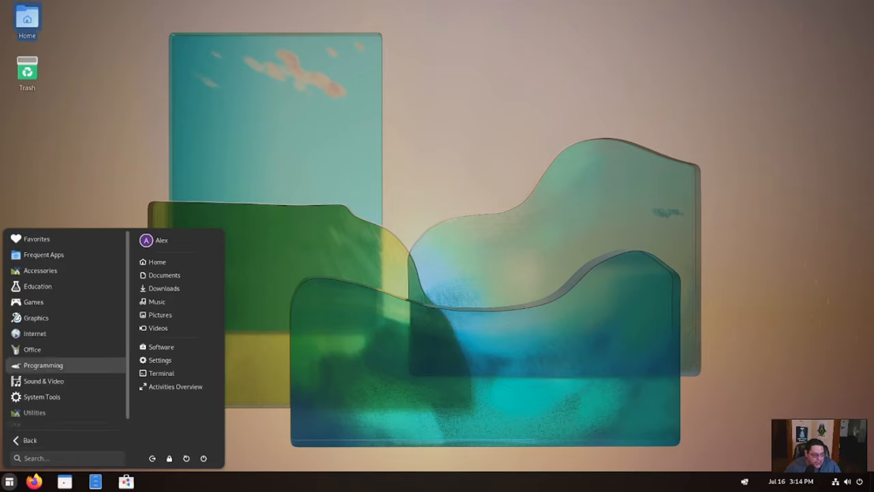
click(43, 365)
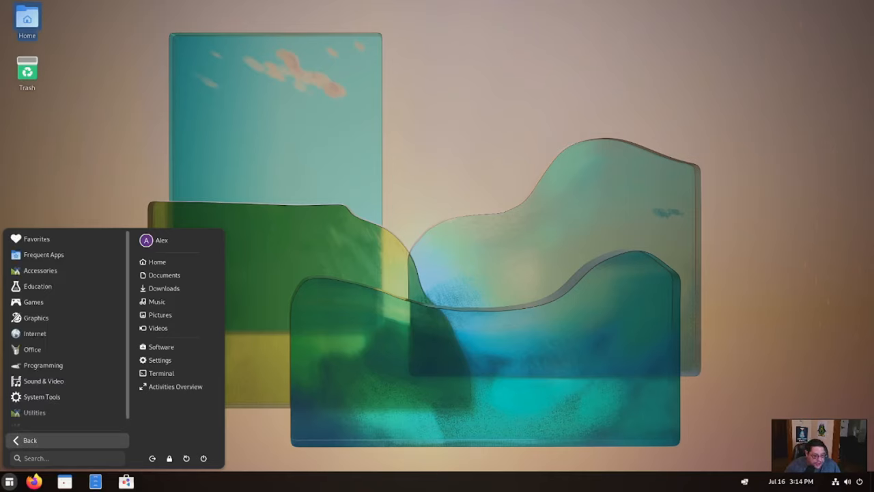
mouse_move(42, 397)
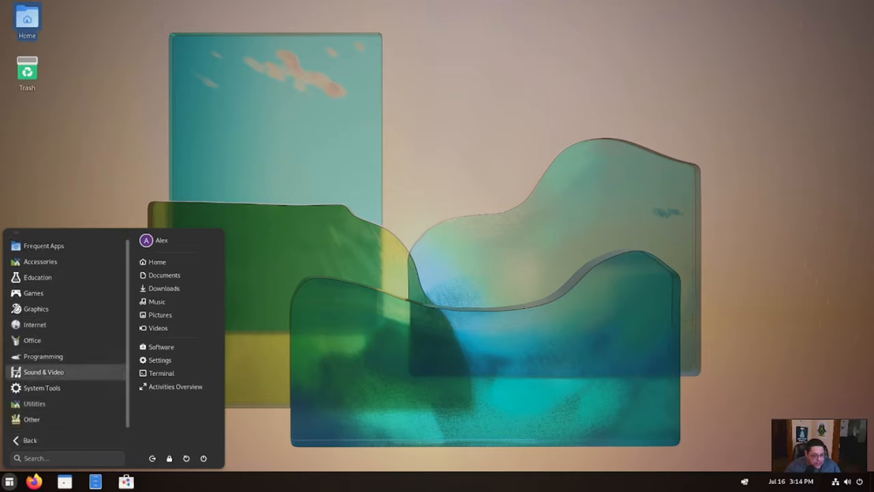
Browse the System Tools category in ArcMenu: Boxes, dconf Editor, Fedora Media Writer, Software
click(43, 371)
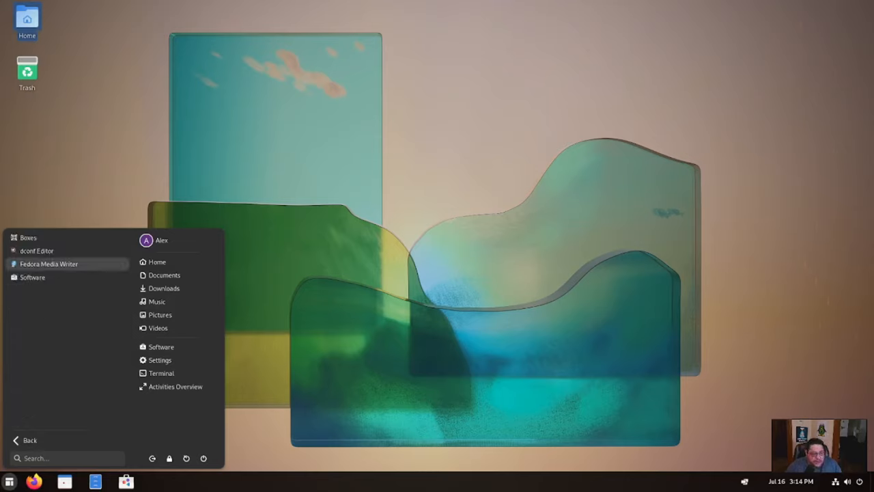
mouse_move(50, 263)
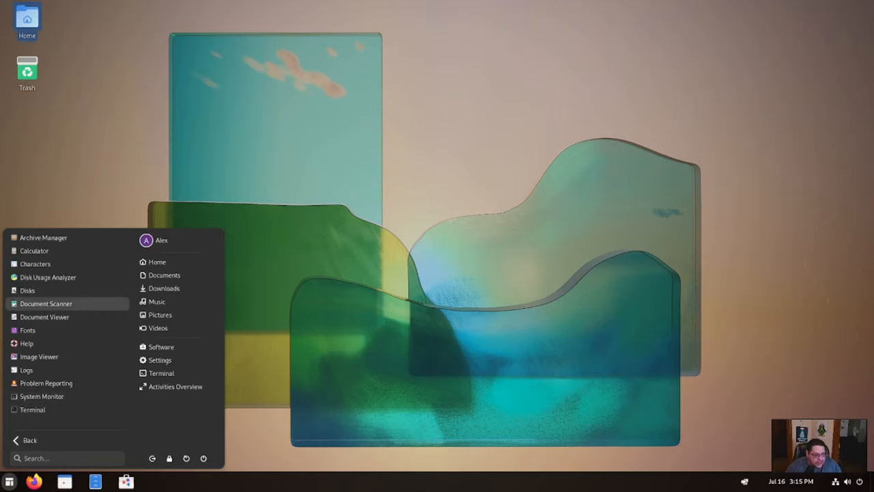
mouse_move(48, 277)
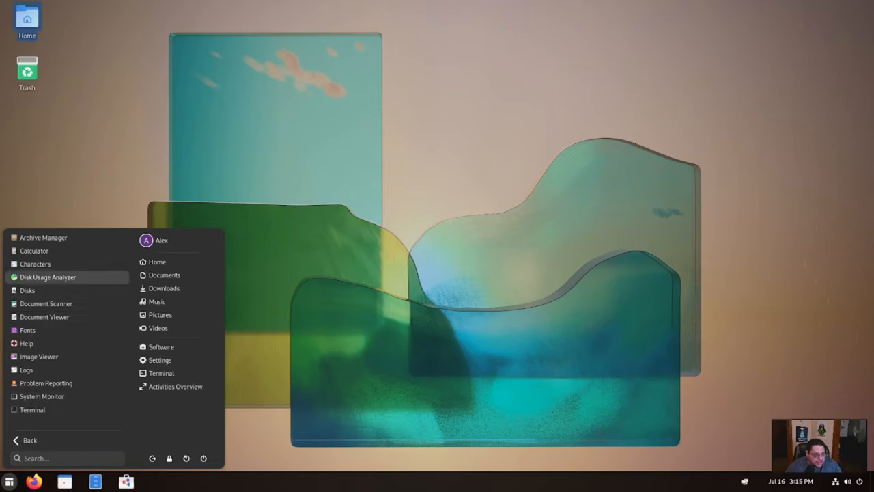
mouse_move(27, 291)
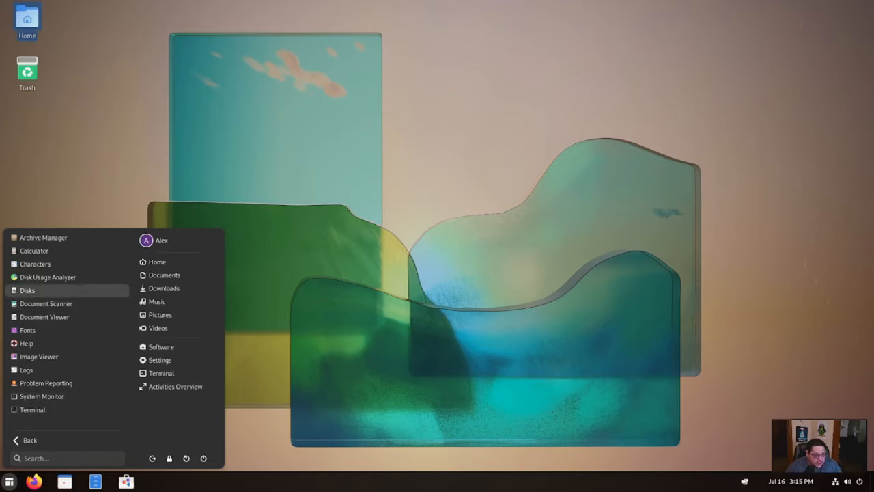
mouse_move(26, 370)
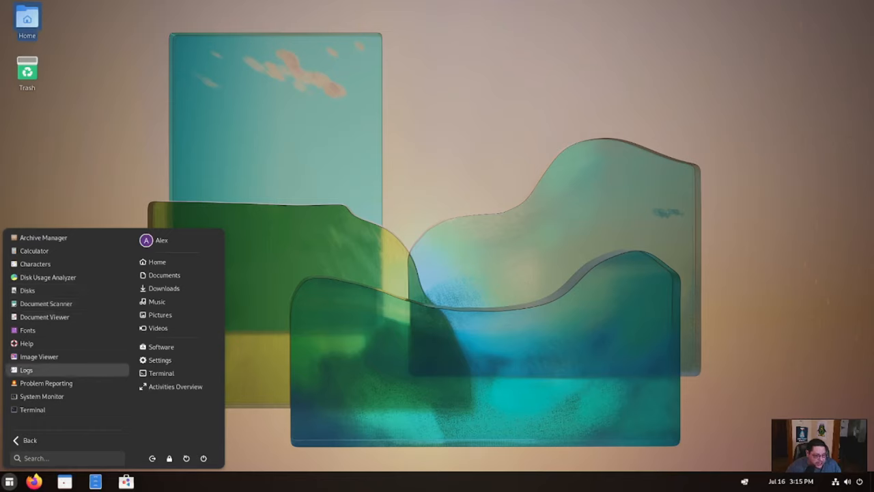
mouse_move(33, 409)
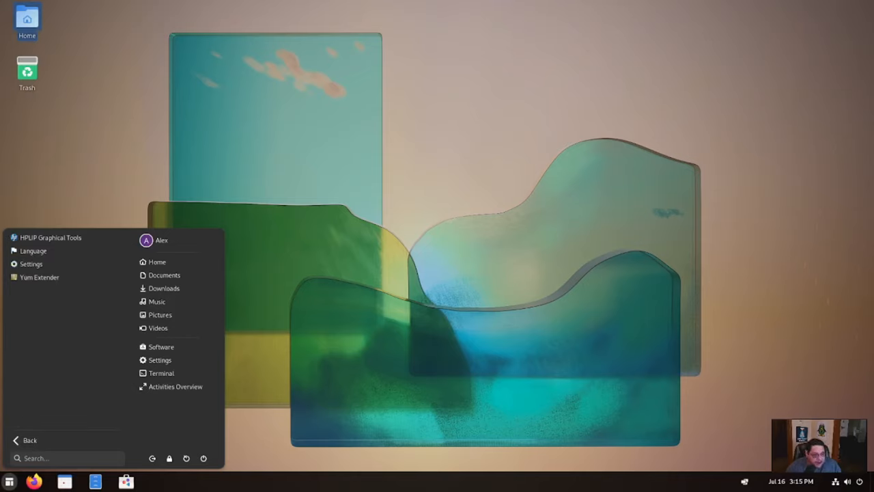
mouse_move(40, 277)
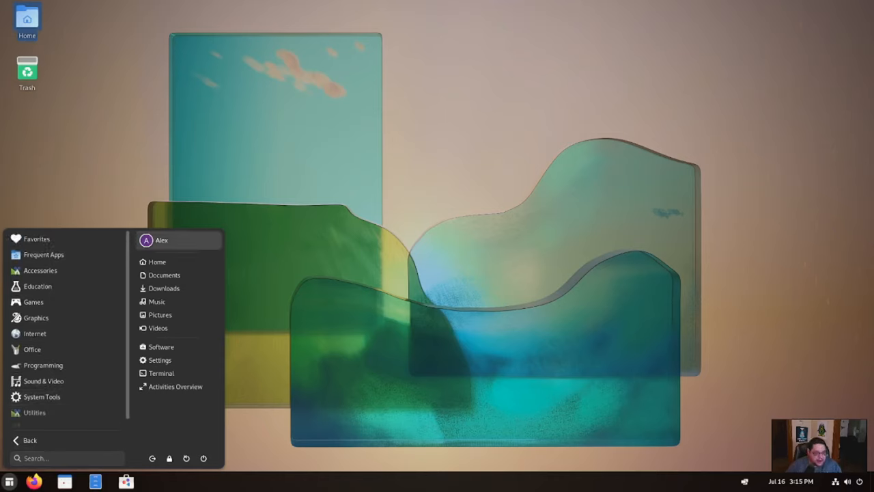
mouse_move(164, 288)
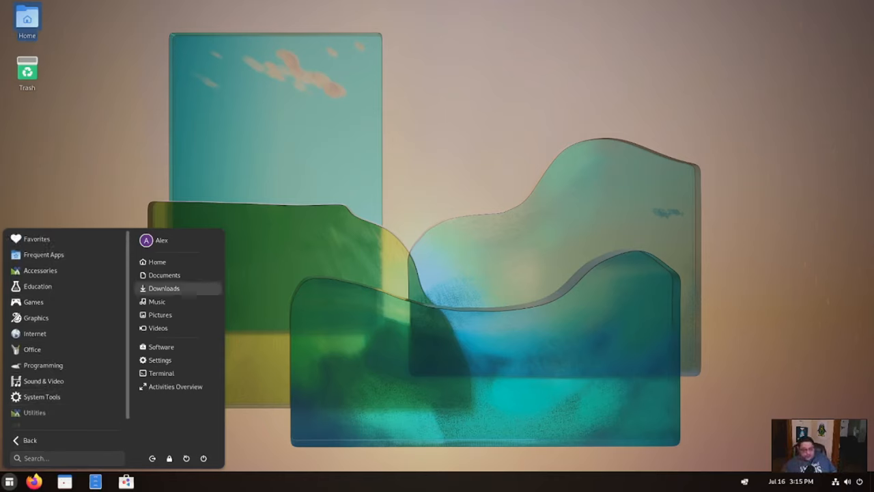
mouse_move(157, 302)
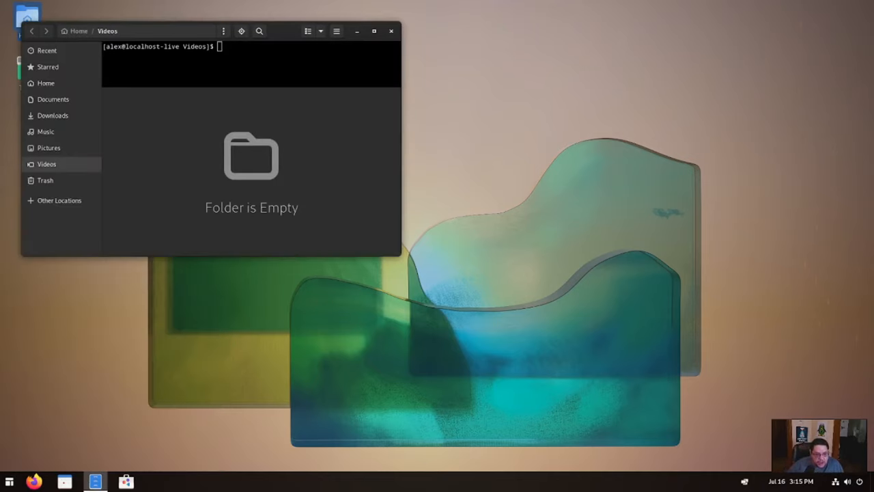
Close the empty Videos window, then show the system menu and the calendar panel
click(393, 31)
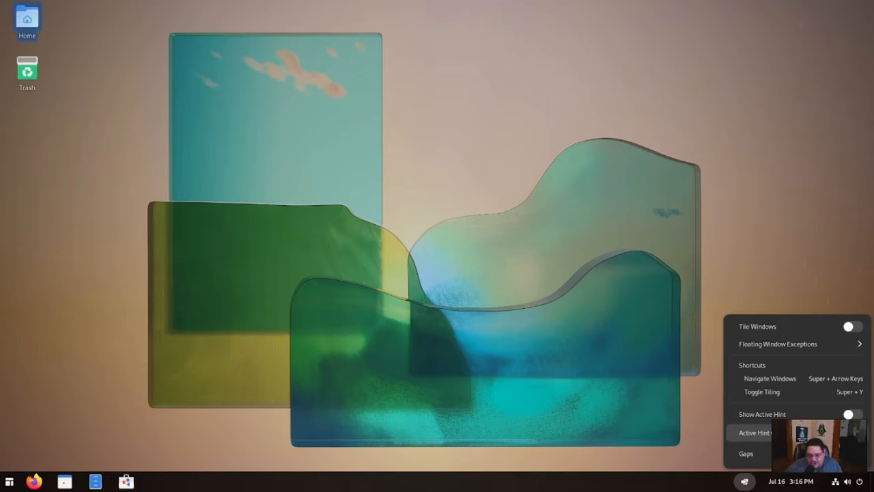
click(791, 481)
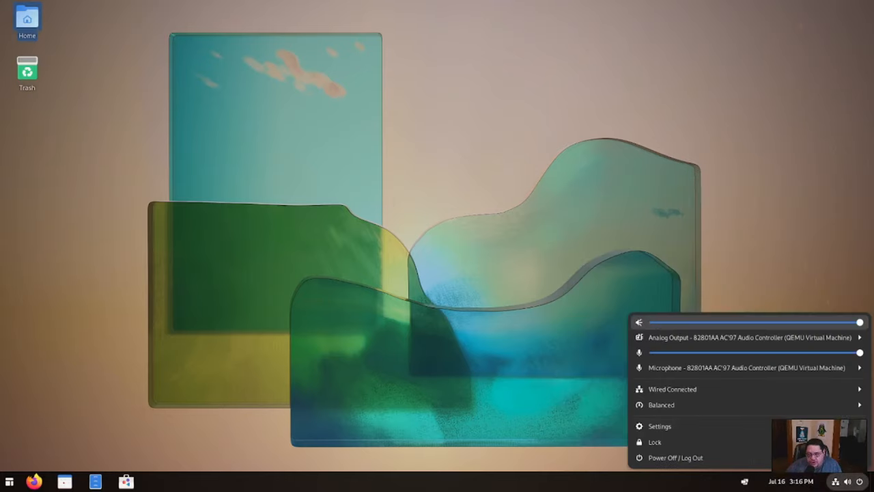
click(783, 481)
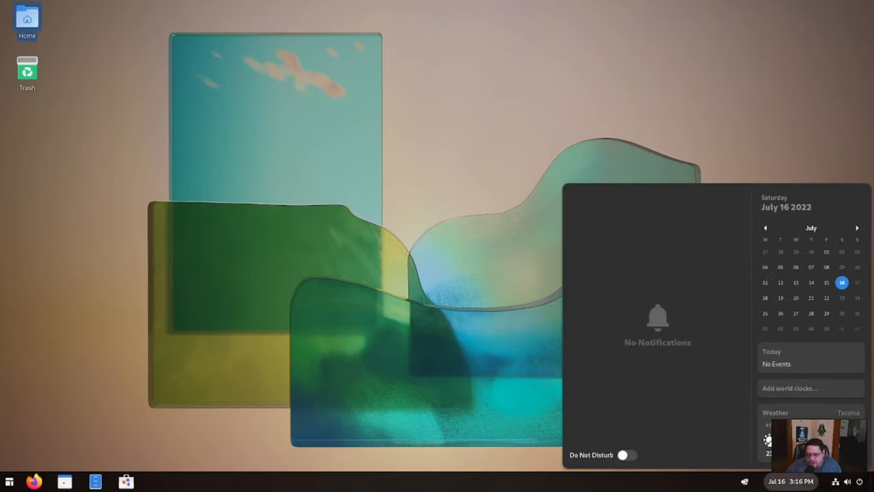